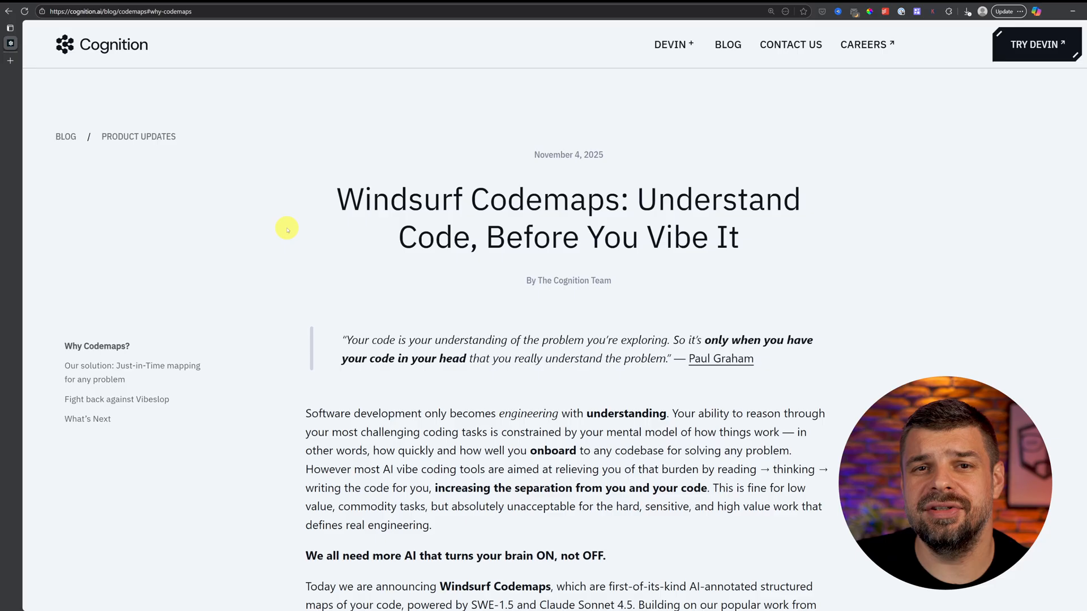
mouse_move(275, 224)
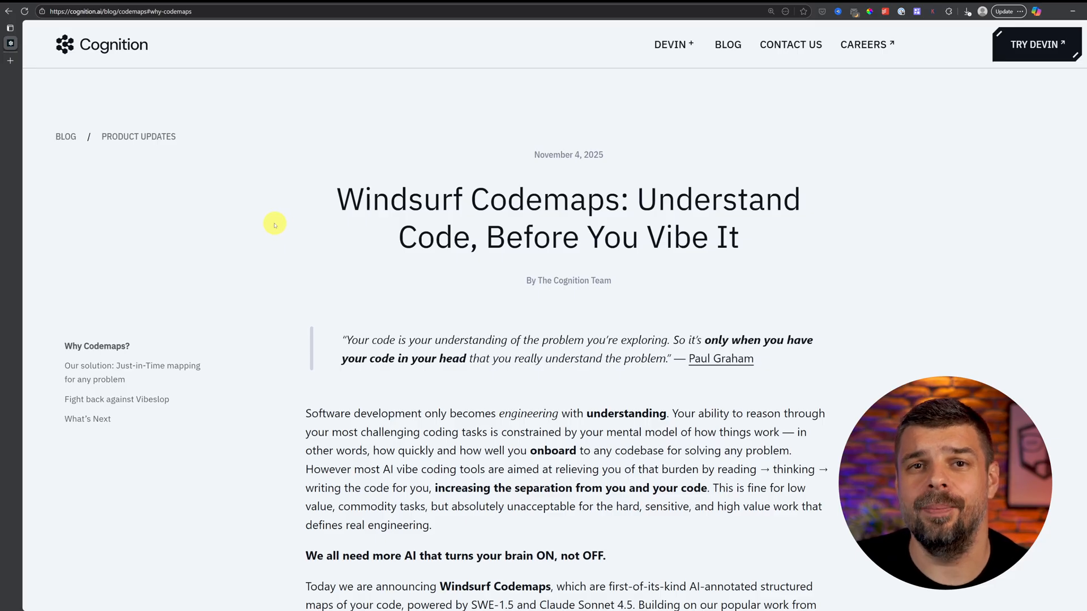
Scroll past the Codemaps announcement intro to the Brain Off versus Brain On illustration.
scroll("down", 3)
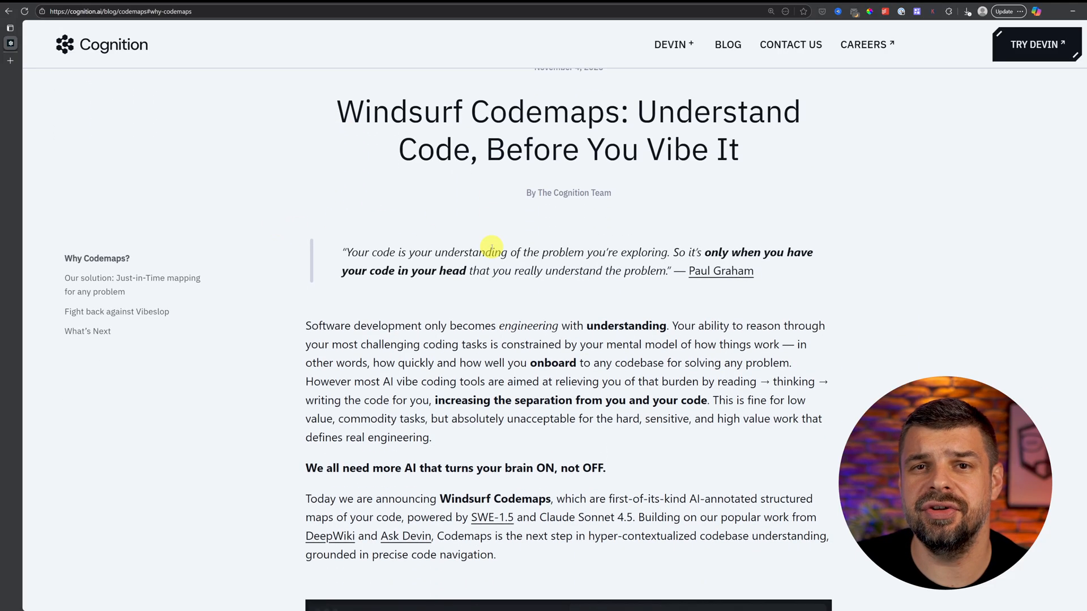
mouse_move(420, 278)
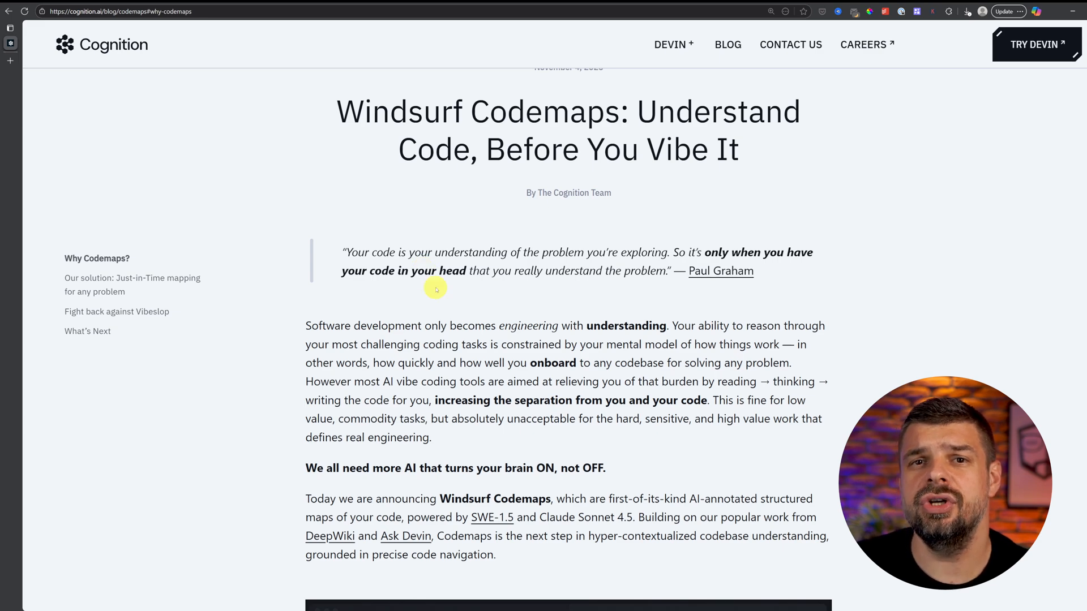
scroll("down", 3)
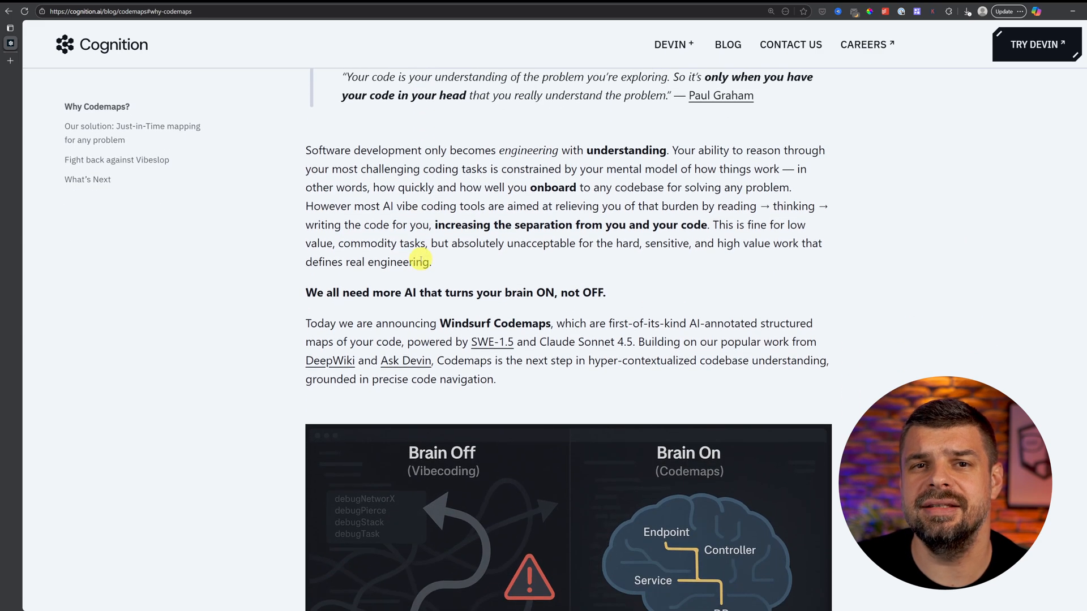
scroll("down", 3)
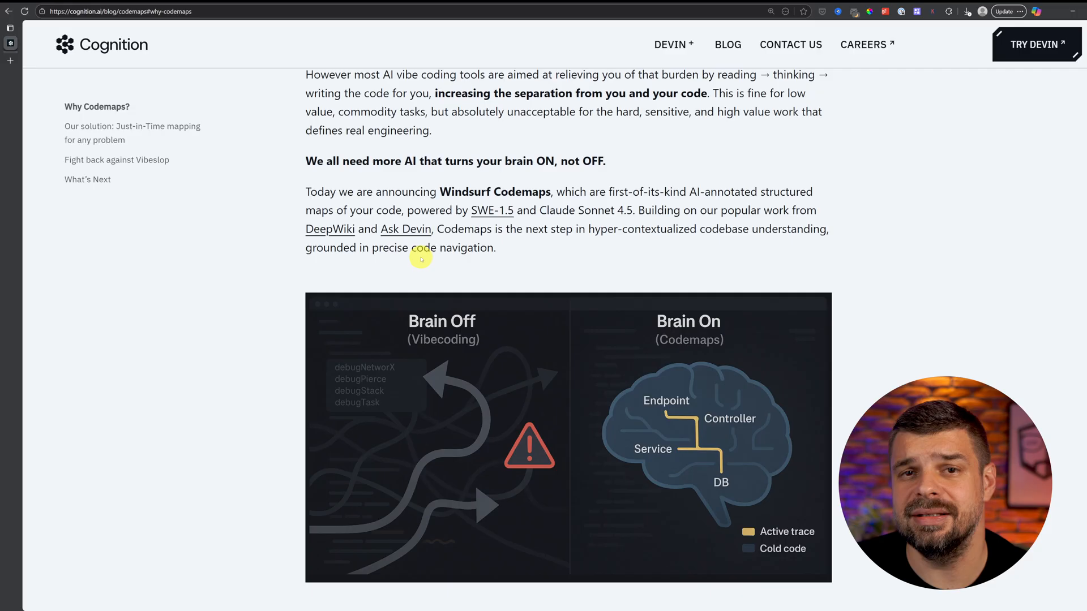
scroll("down", 3)
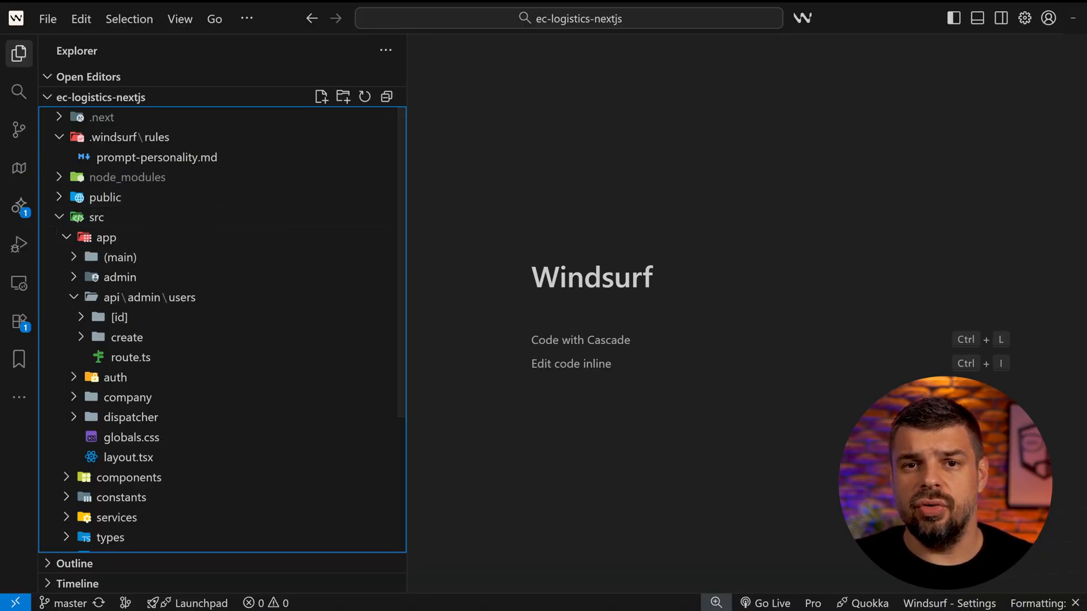
Switch to Windsurf's ec-logistics-nextjs project and open the Codemaps sidebar panel.
left_click(115, 378)
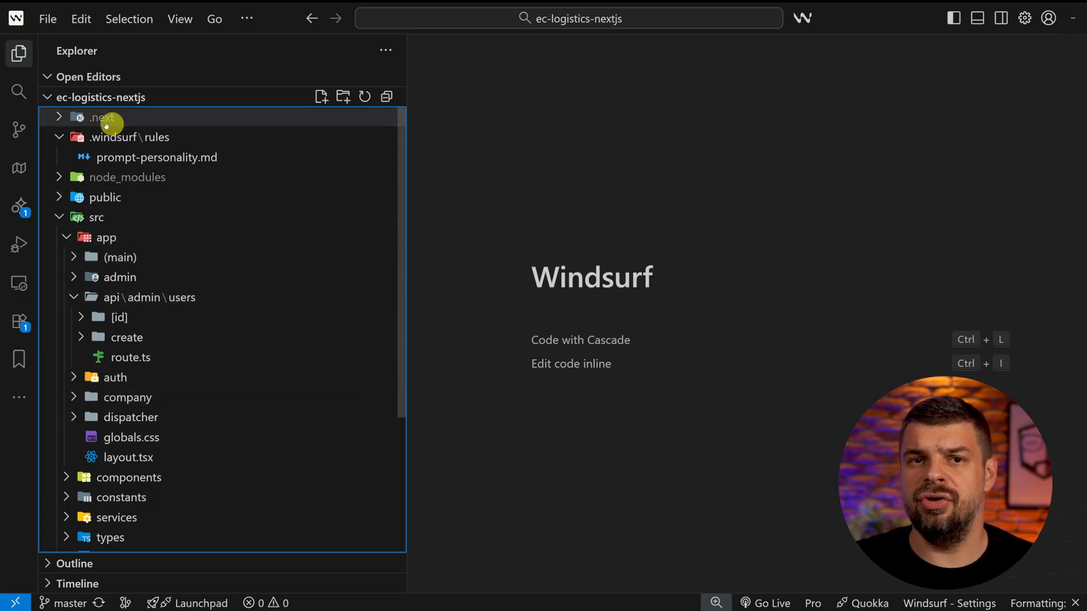
left_click(19, 169)
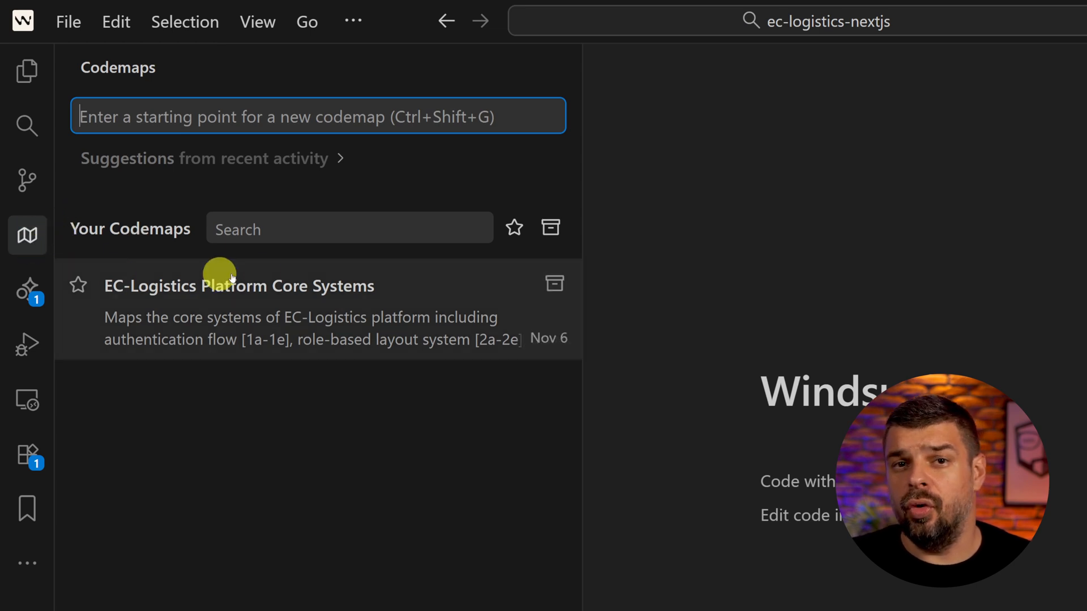
mouse_move(407, 354)
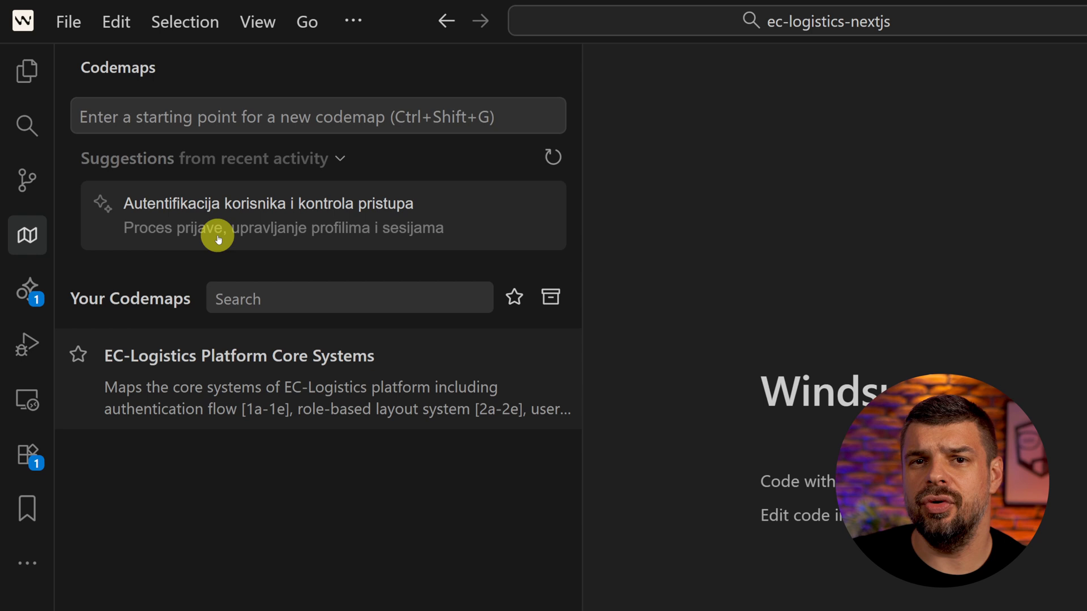
mouse_move(350, 288)
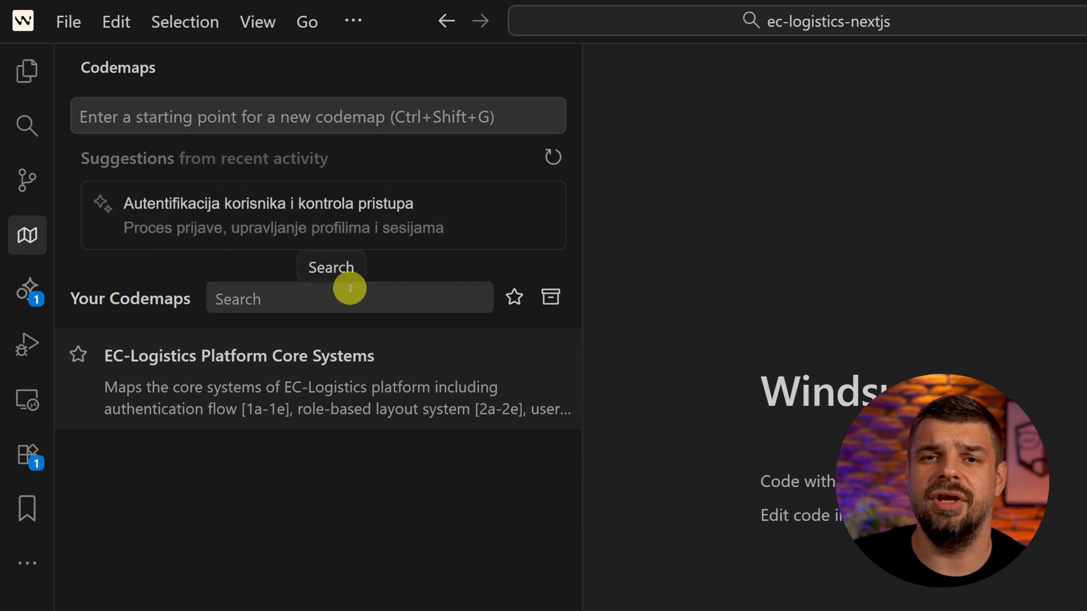
mouse_move(354, 270)
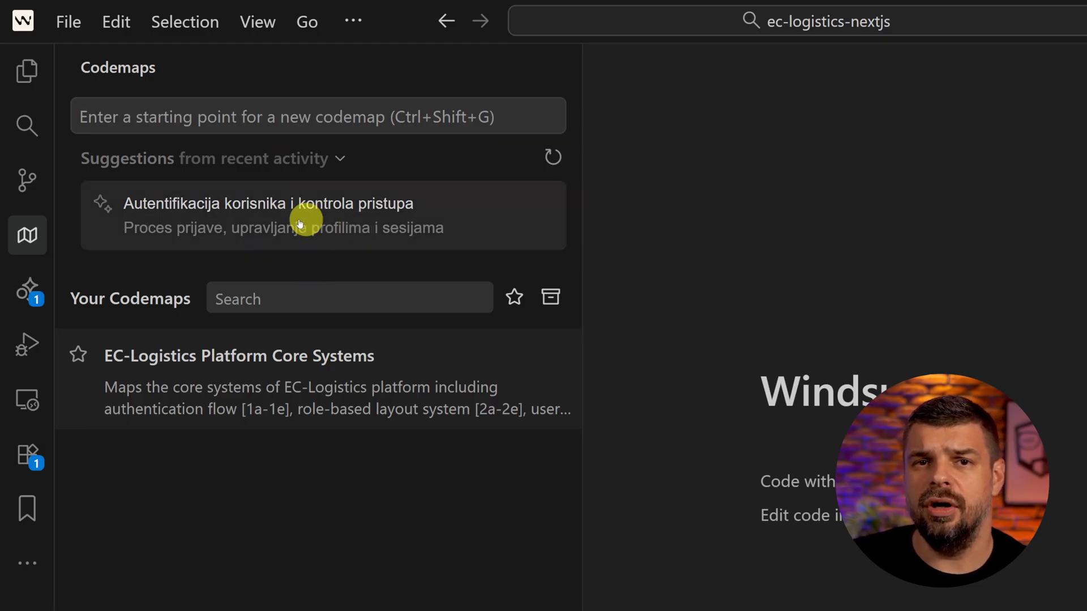
mouse_move(165, 144)
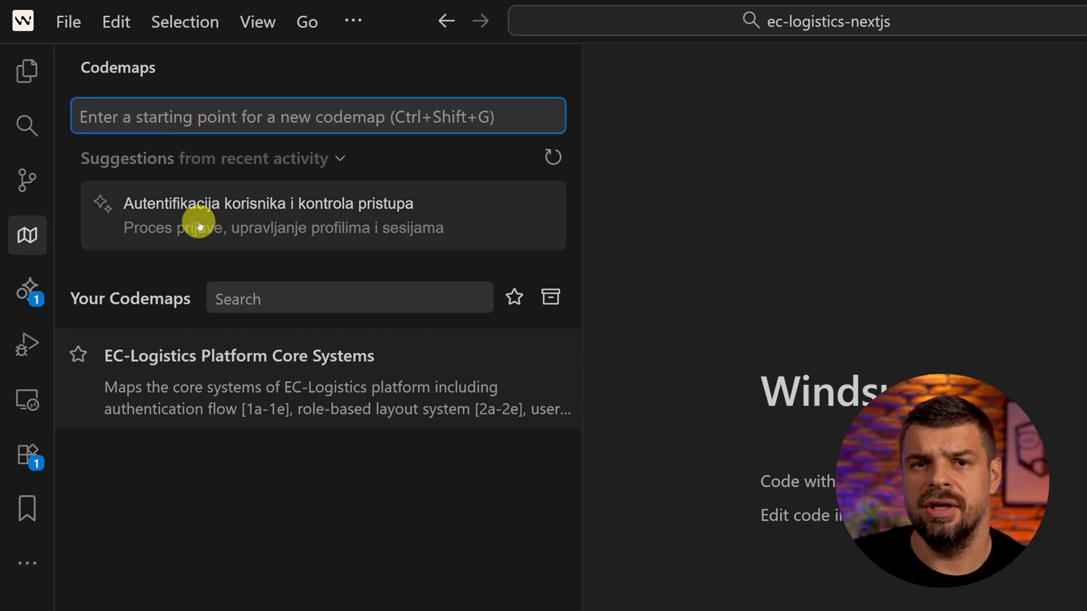
mouse_move(104, 167)
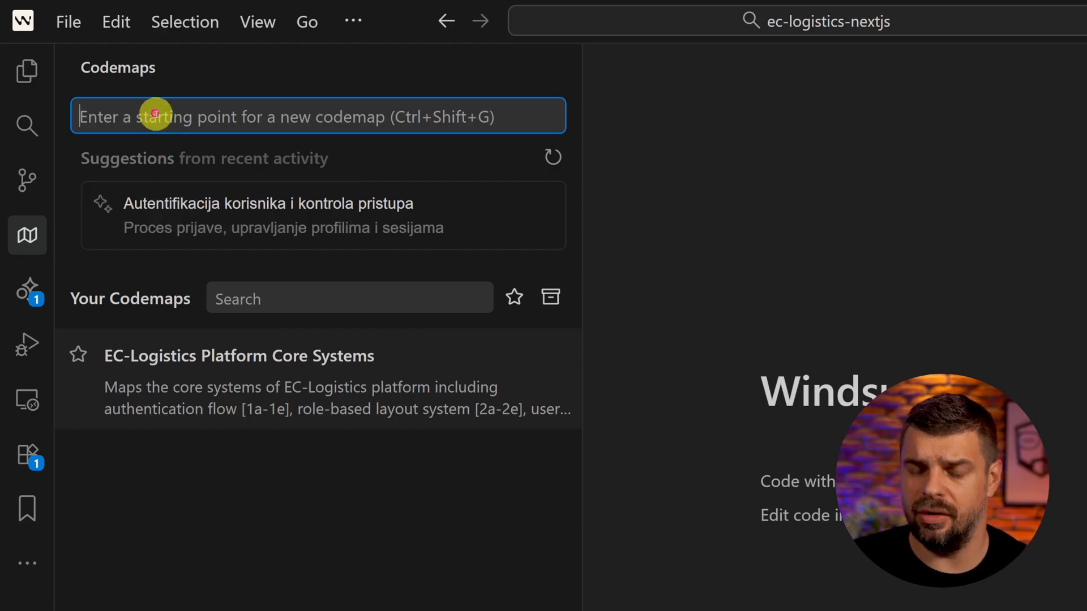
Enter 'test' as the codemap starting point and check the Fast generation mode.
type("test")
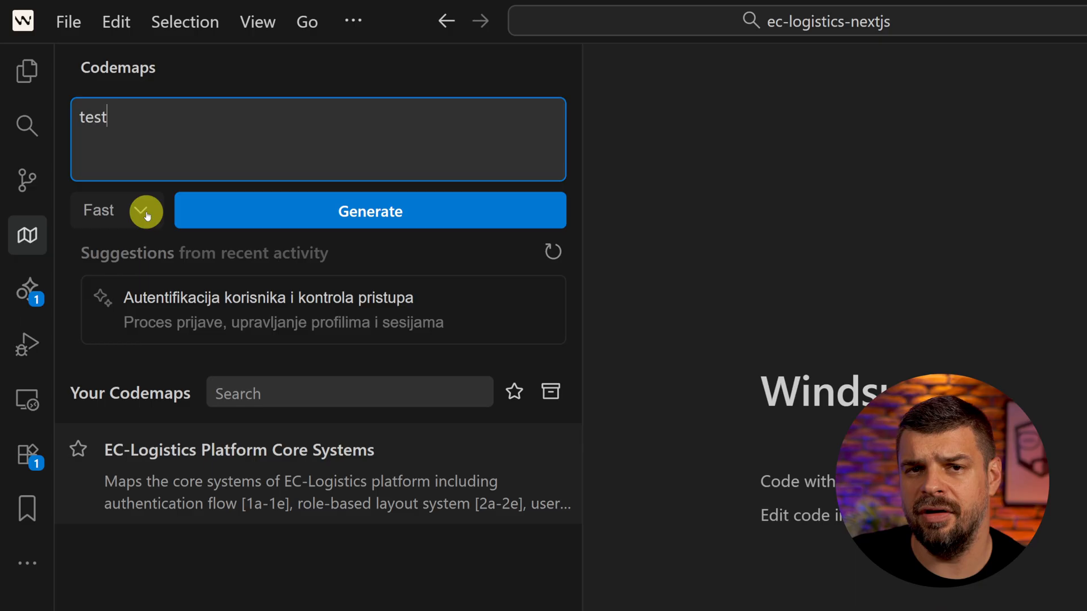
left_click(146, 211)
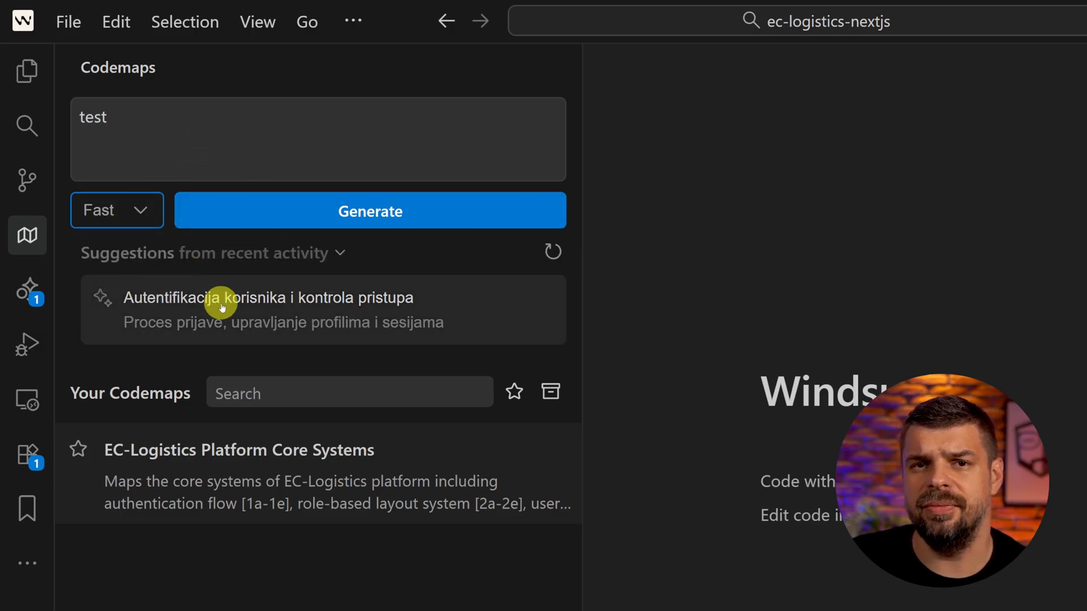
mouse_move(278, 335)
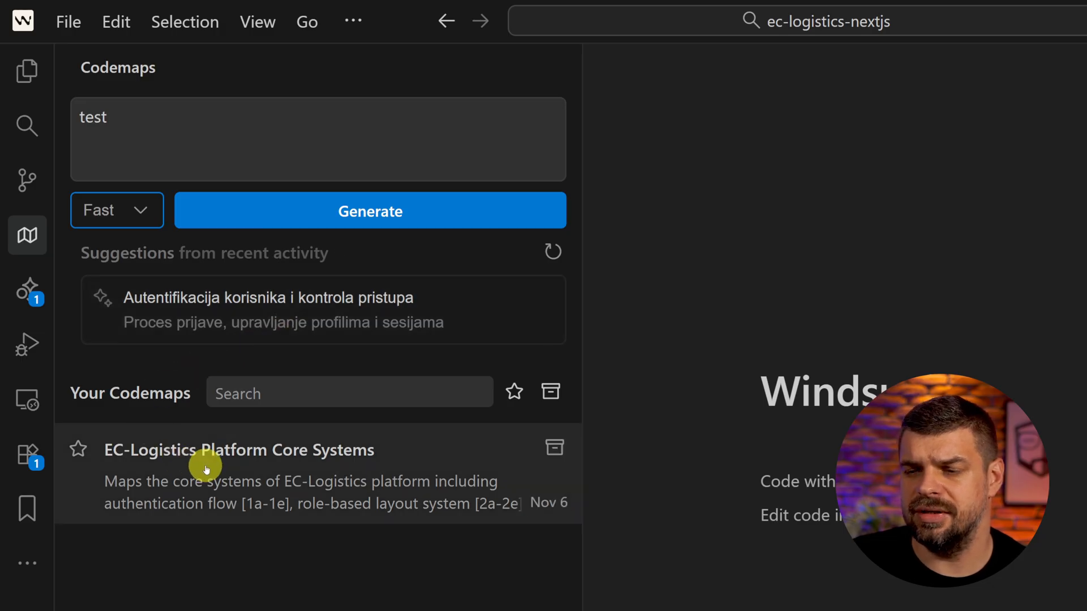
Open the EC-Logistics Platform Core Systems codemap and show it as a step-by-step trace.
left_click(205, 451)
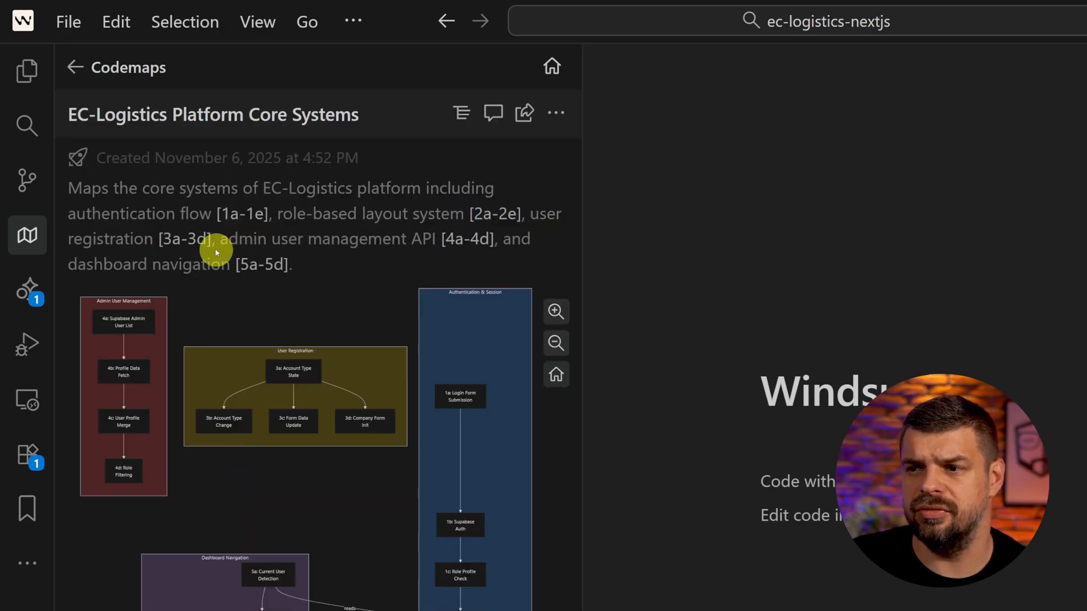
mouse_move(329, 141)
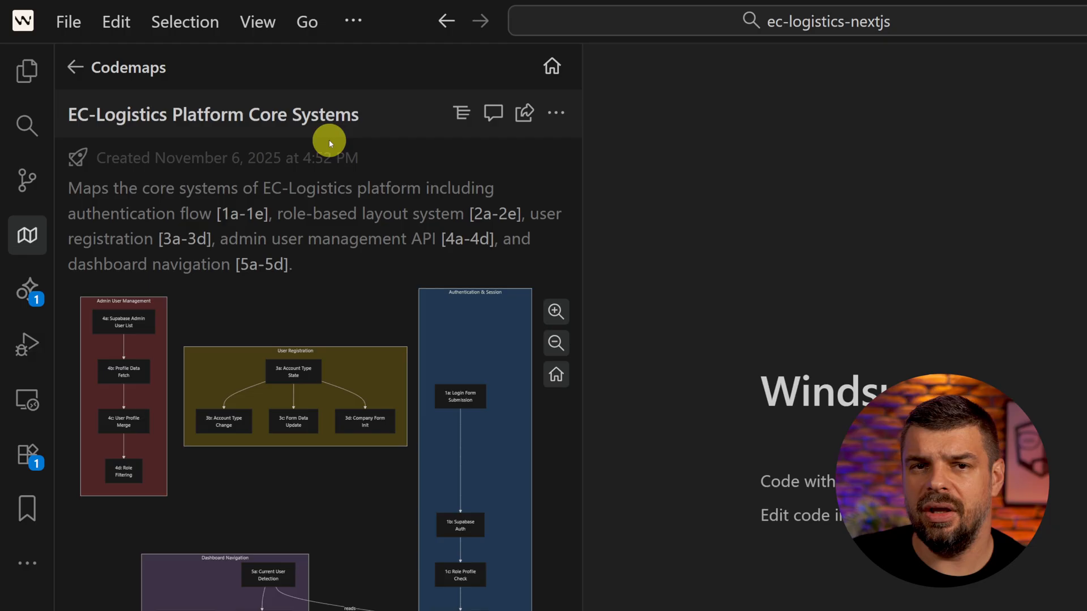
left_click(461, 112)
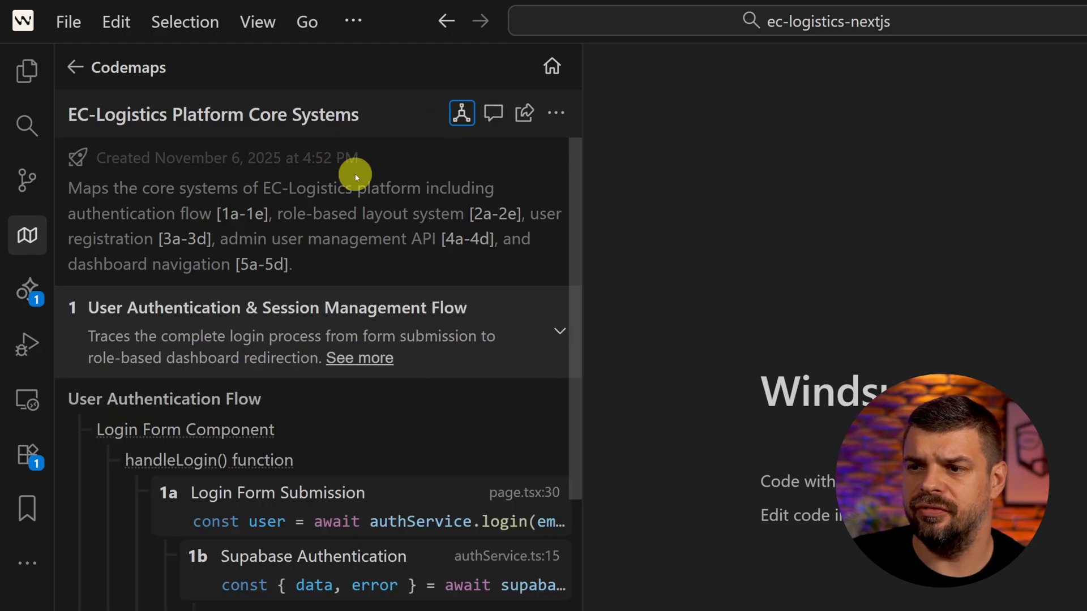
mouse_move(172, 456)
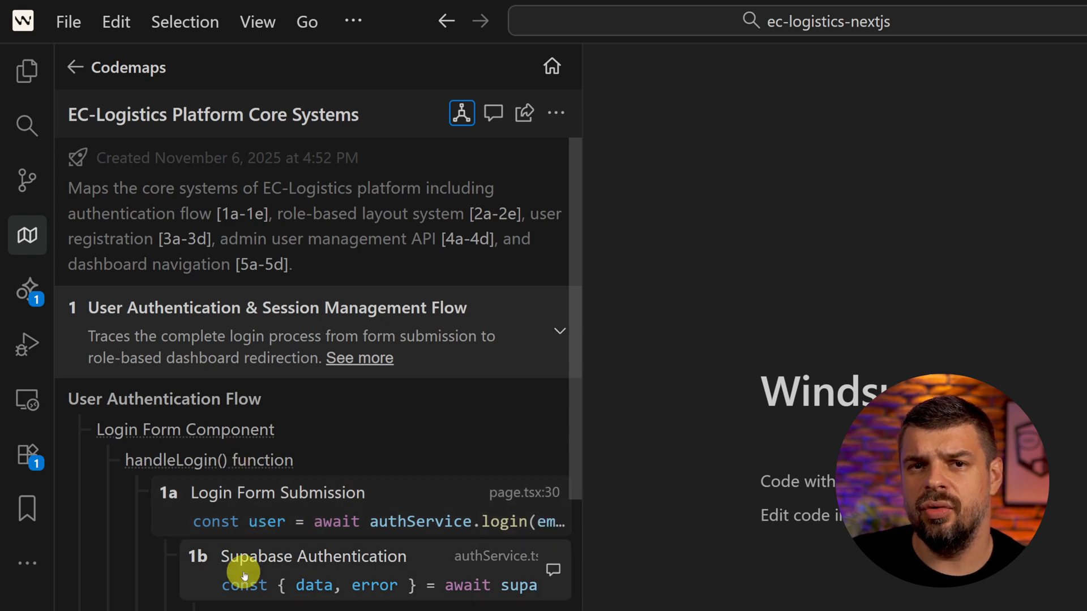
mouse_move(258, 561)
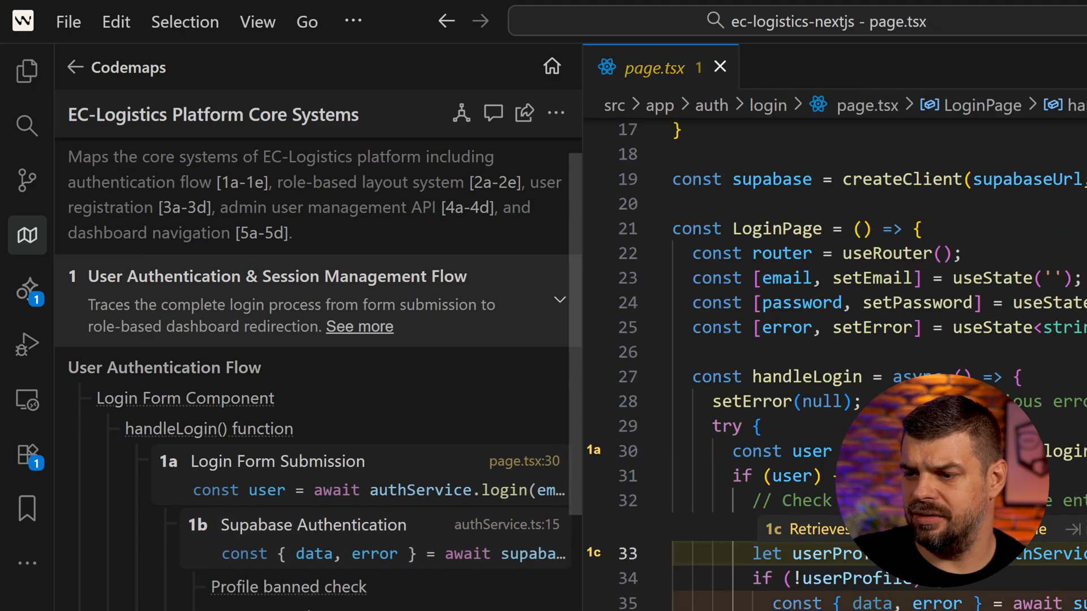
Scroll the login trace down to step 1c Role Profile Check.
scroll("down", 3)
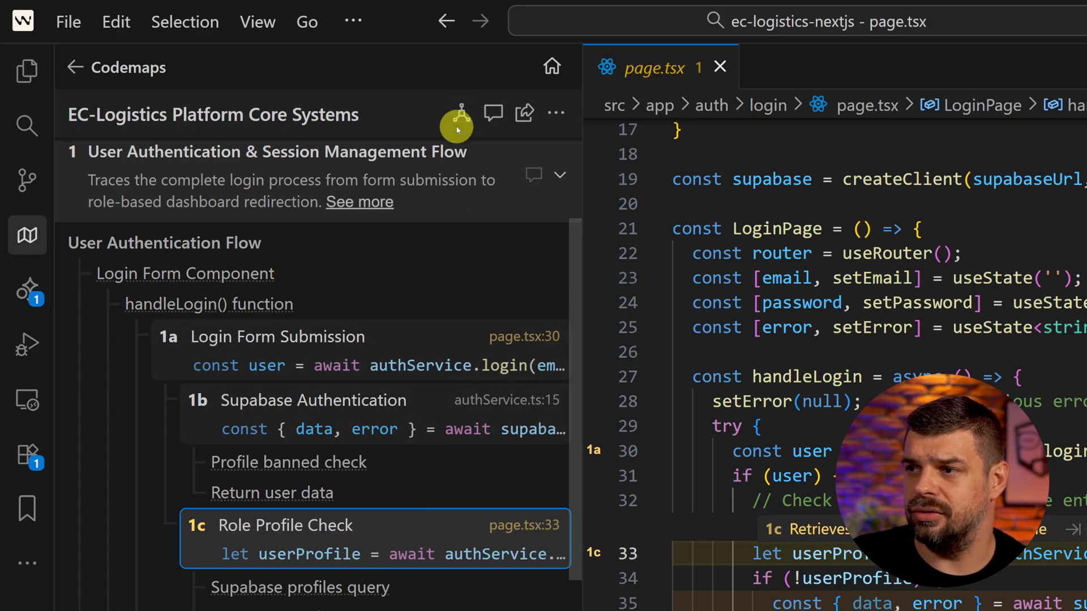
mouse_move(461, 113)
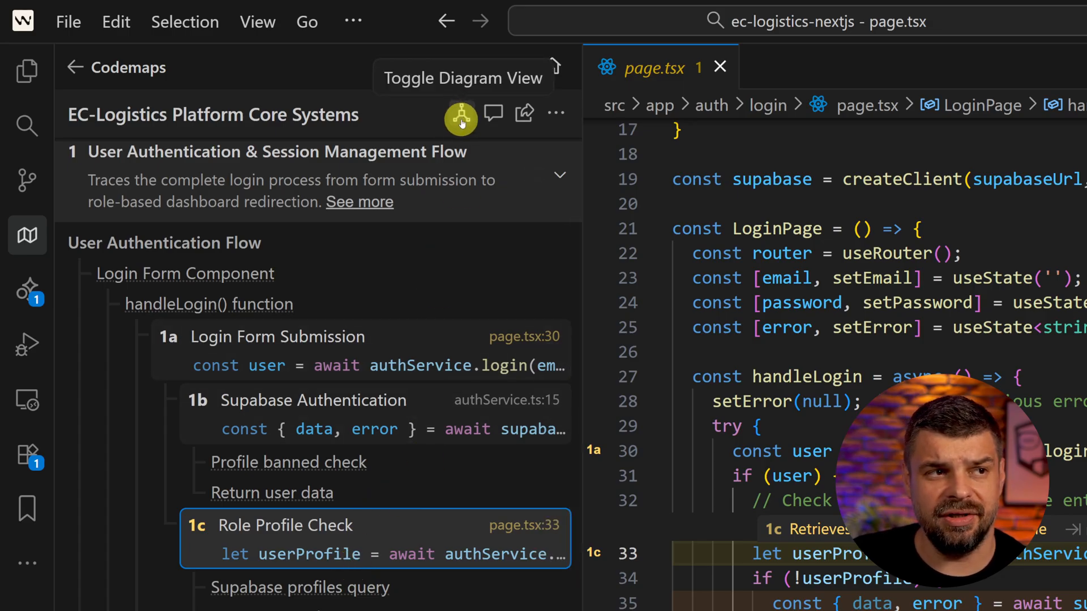
Switch to diagram view and jump to node 1d Session Cookie Creation at line 43.
left_click(462, 113)
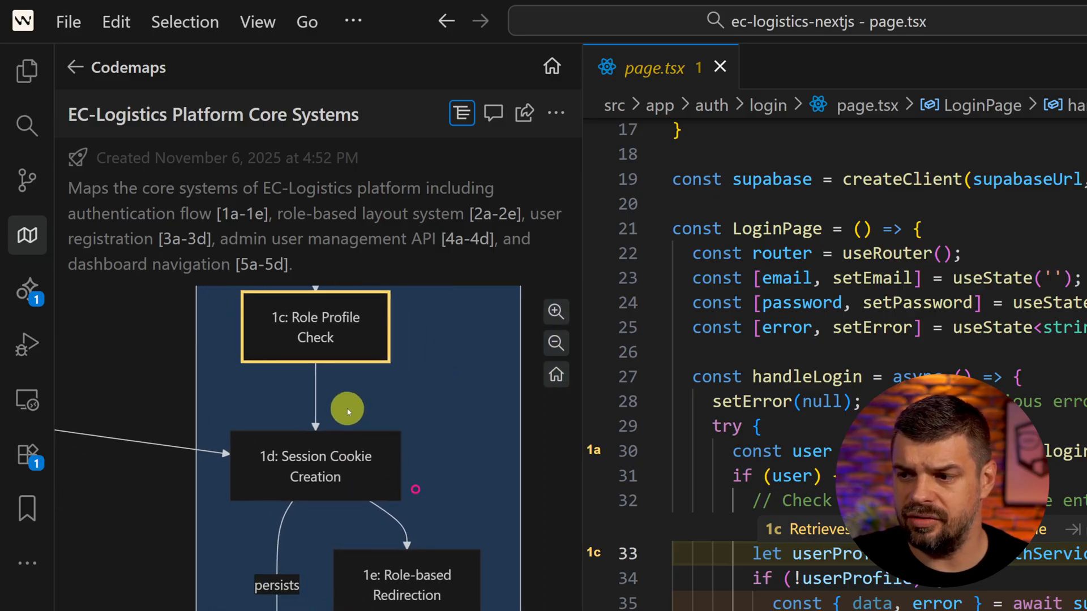
left_click(314, 468)
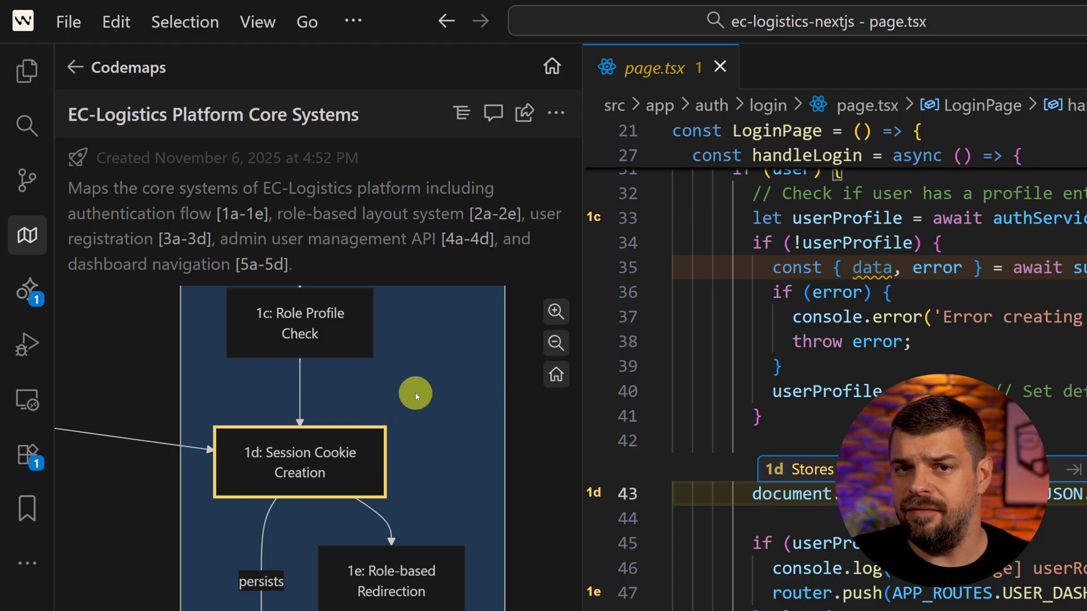
mouse_move(451, 137)
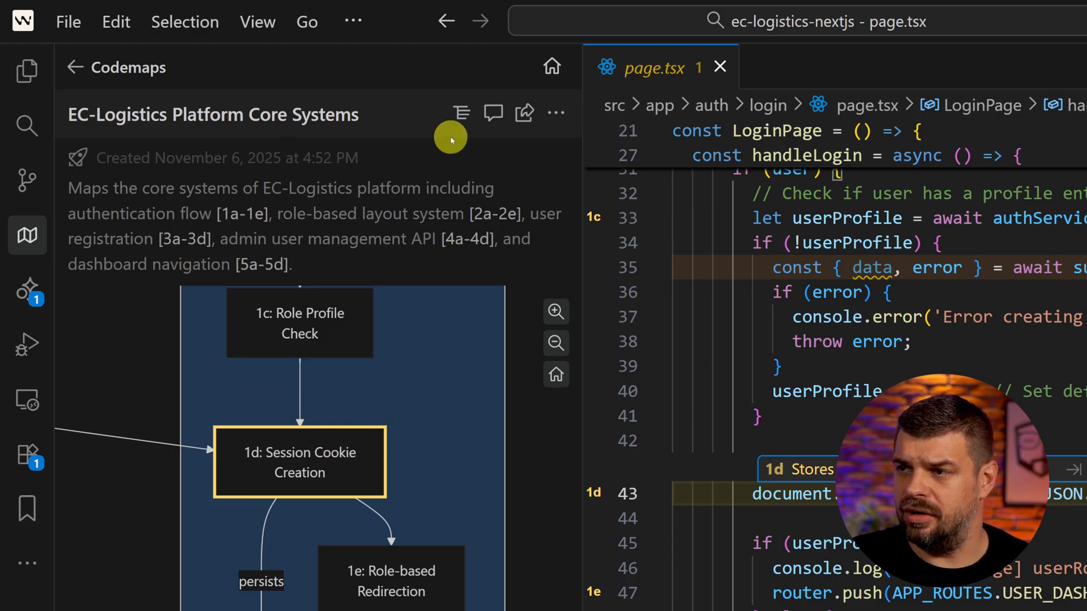
Expand the trace's authentication flow guide and read Motivation and Details down to Session Management.
left_click(462, 113)
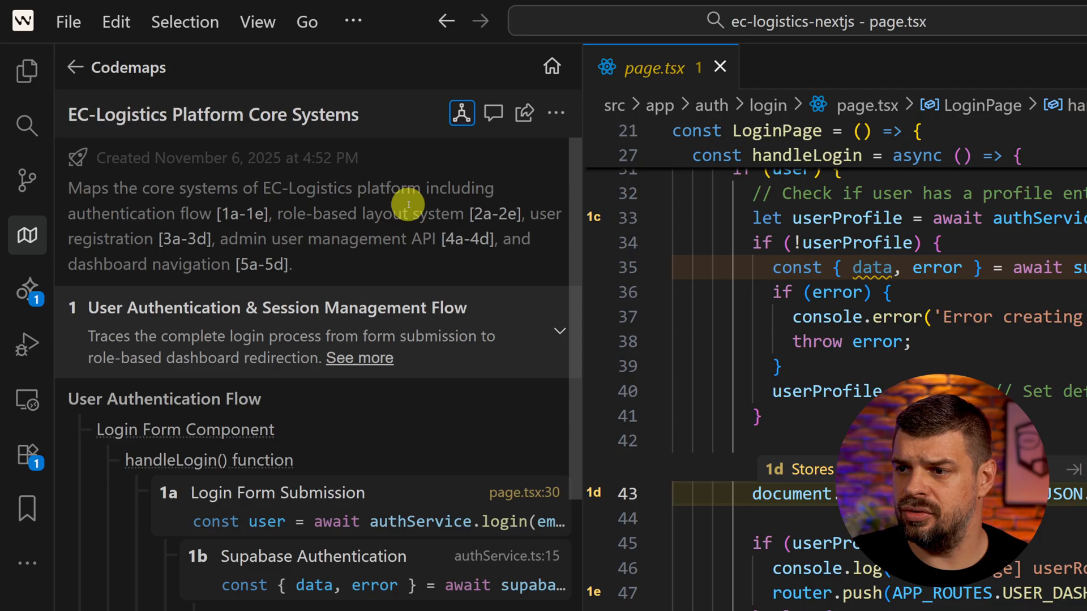
left_click(359, 357)
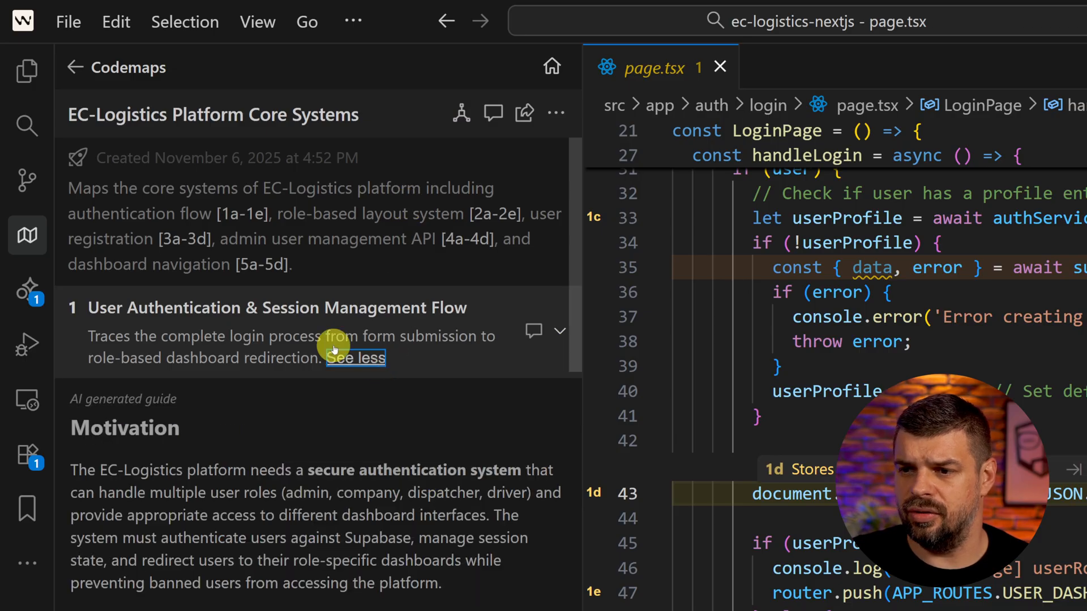
mouse_move(216, 379)
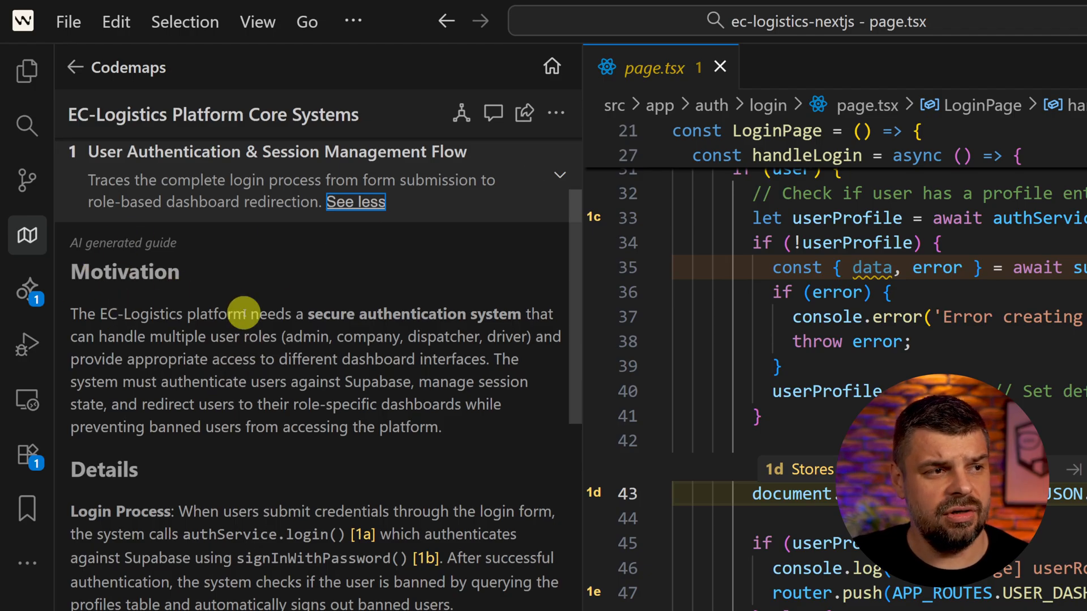
scroll("down", 3)
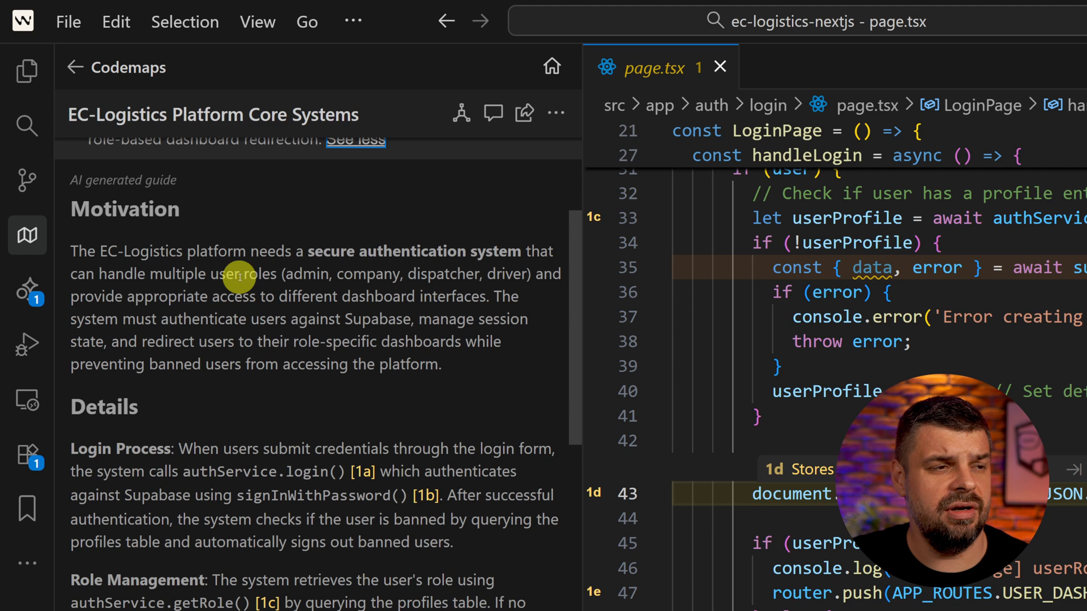
mouse_move(315, 282)
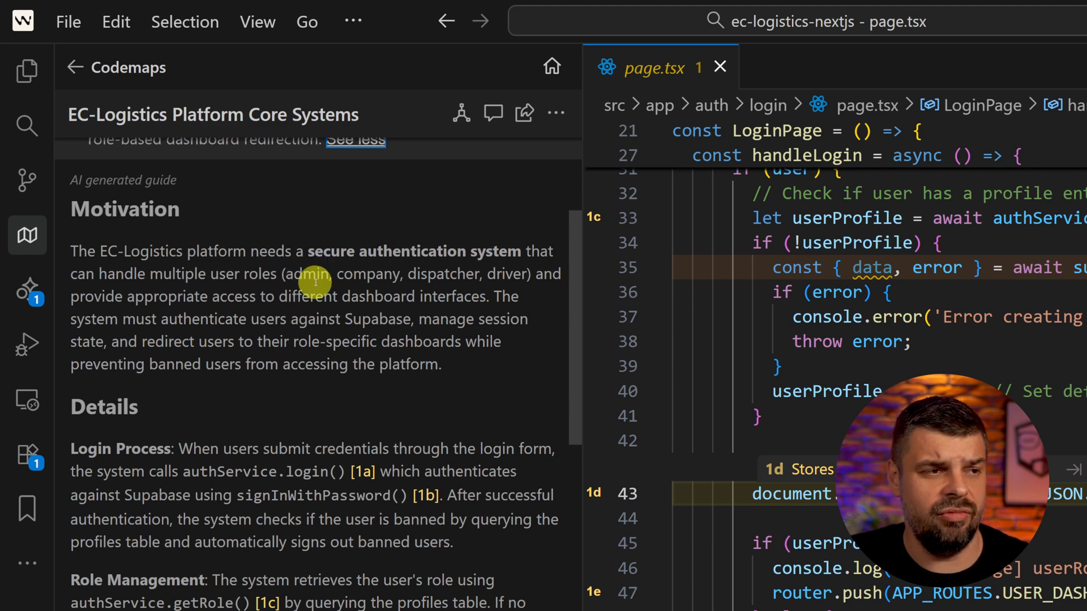
scroll("down", 3)
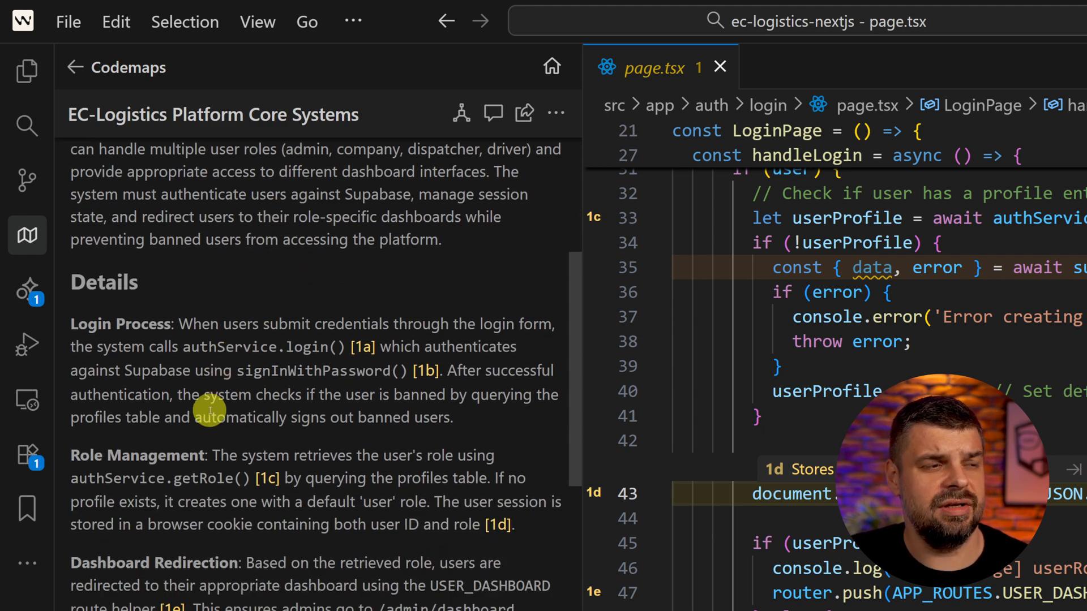
mouse_move(302, 377)
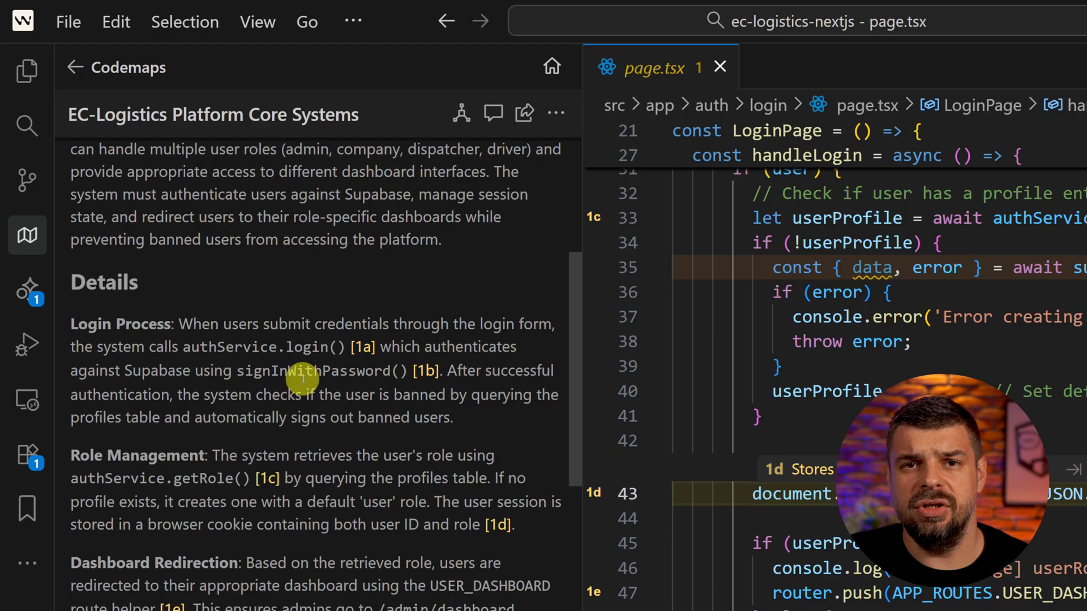
mouse_move(351, 370)
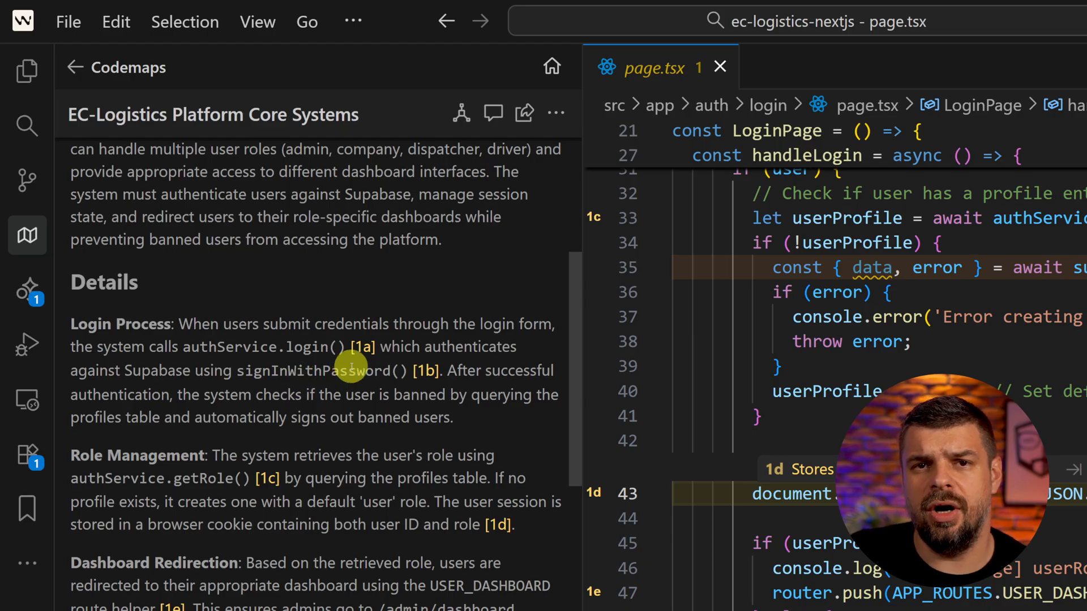
scroll("down", 3)
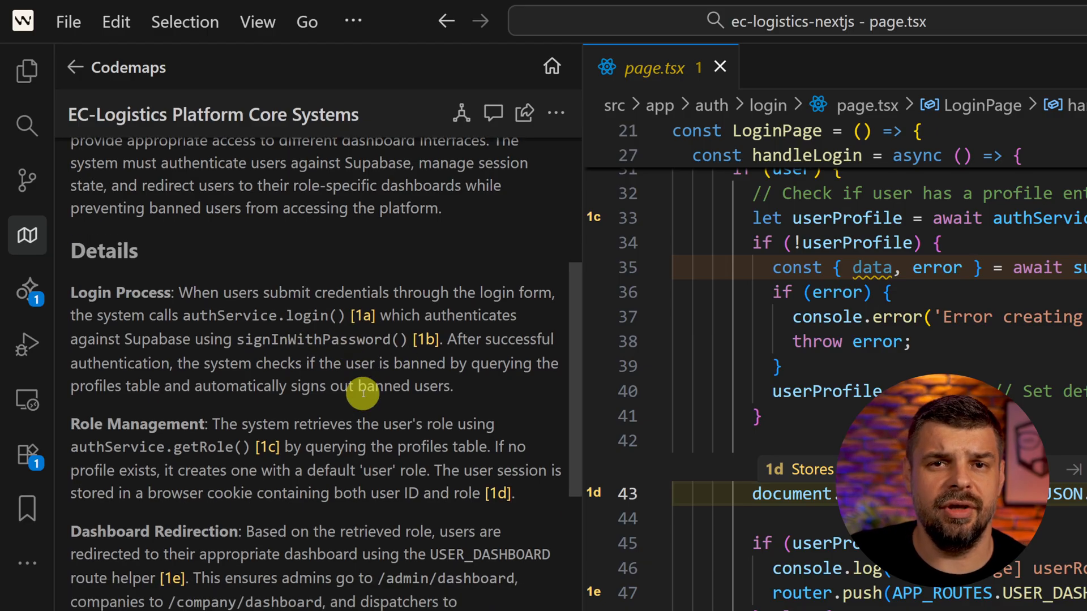
scroll("down", 3)
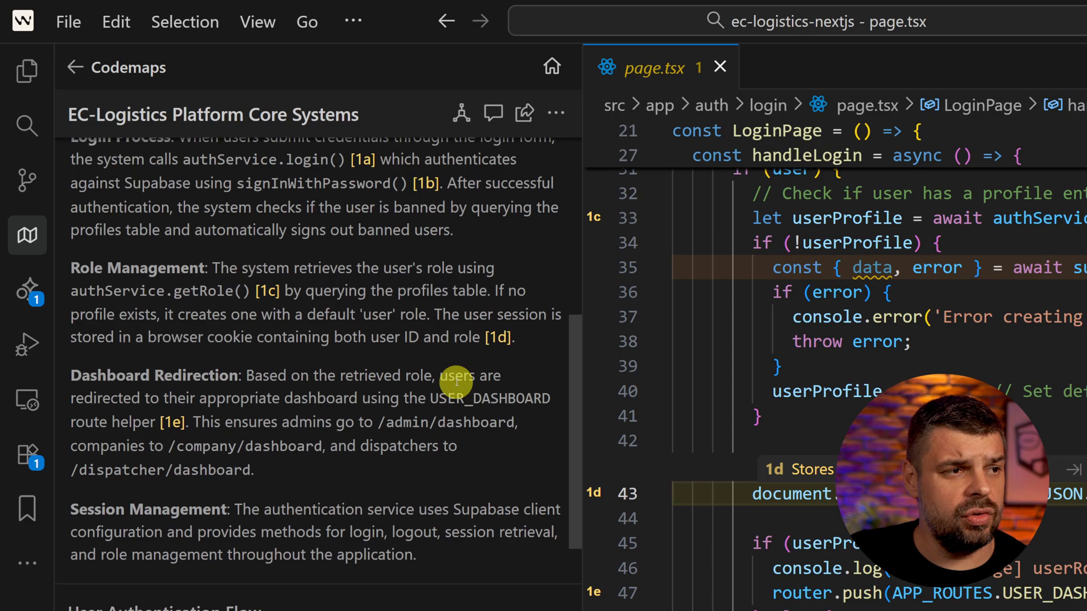
scroll("down", 3)
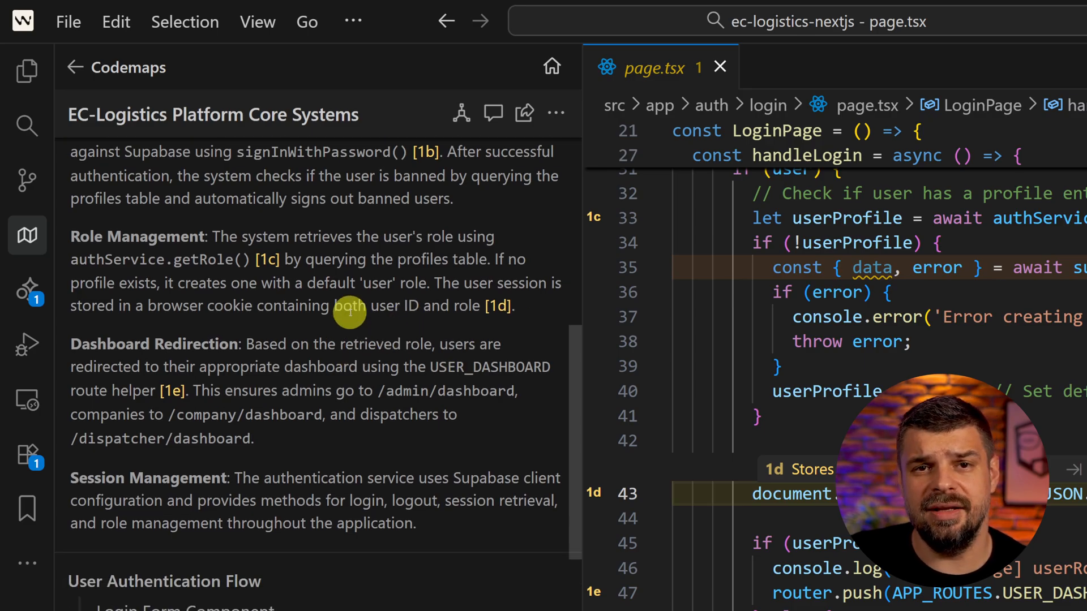
mouse_move(388, 436)
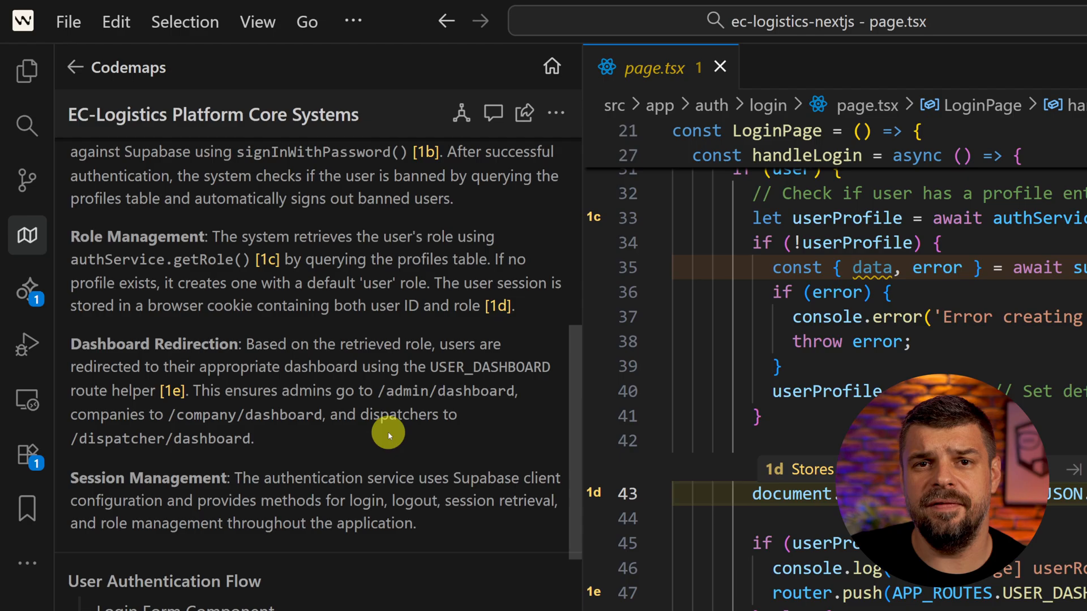
mouse_move(420, 423)
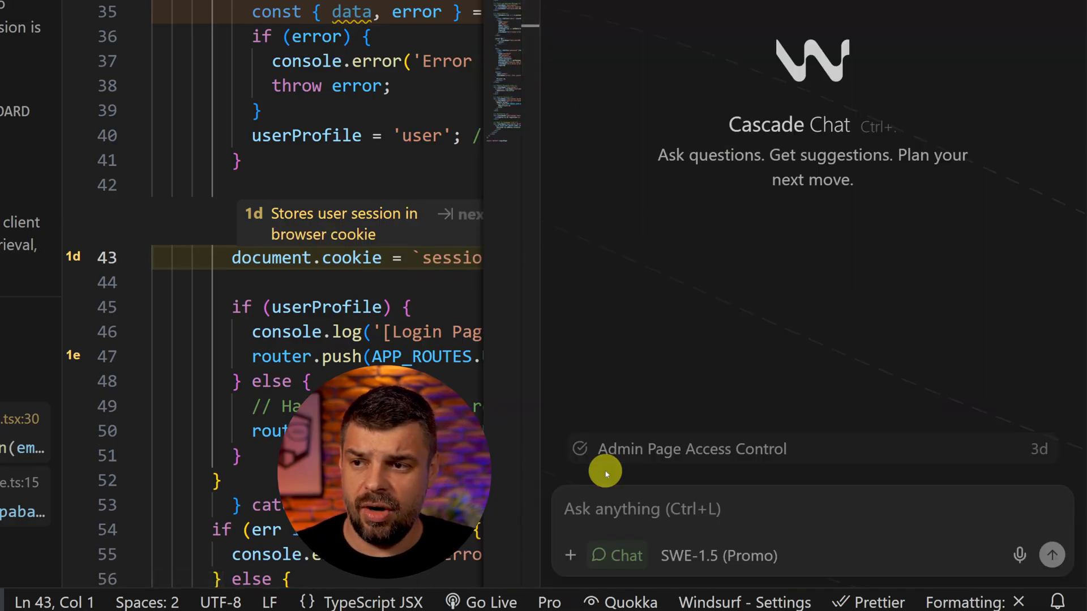
left_click(620, 509)
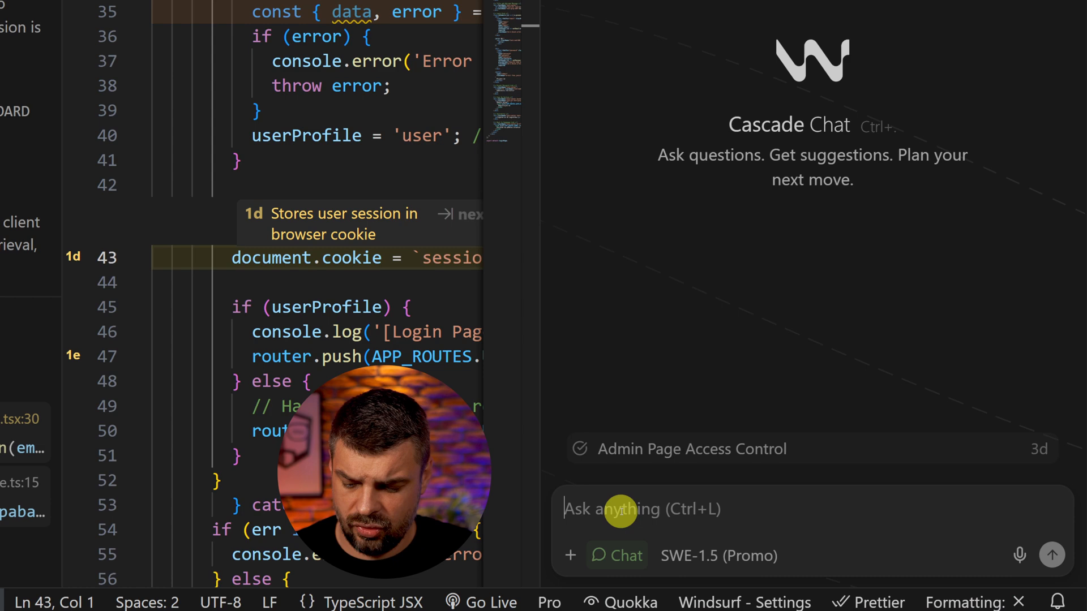
type("@")
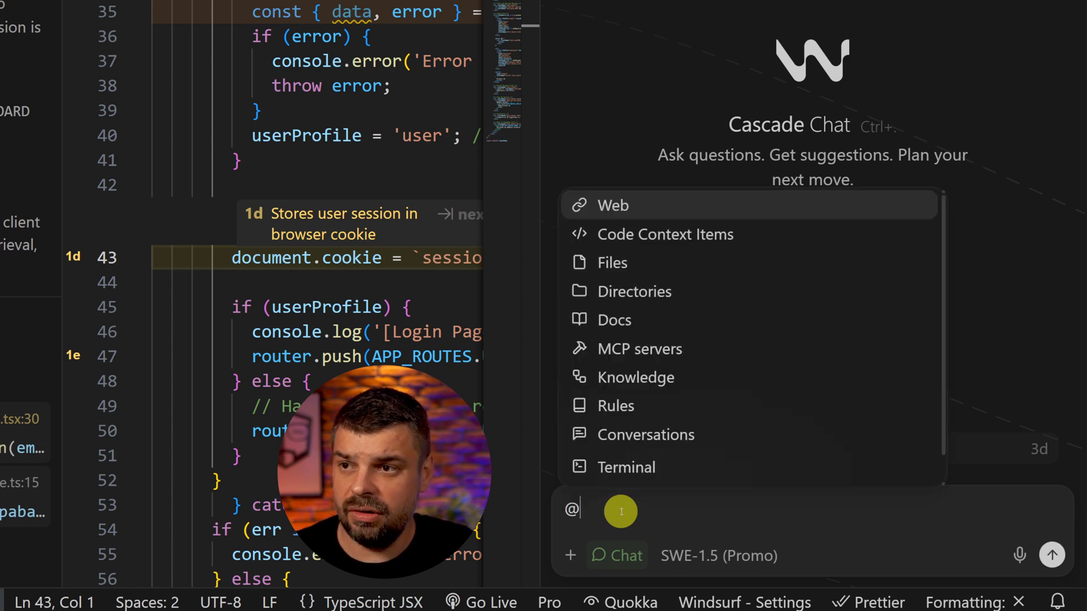
type("c")
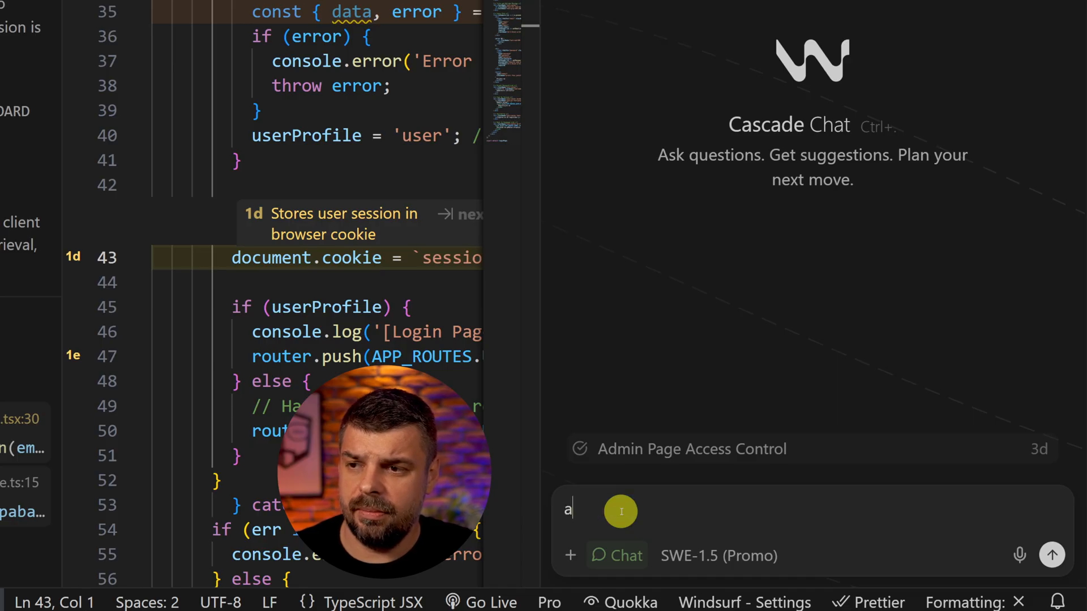
type("@cod")
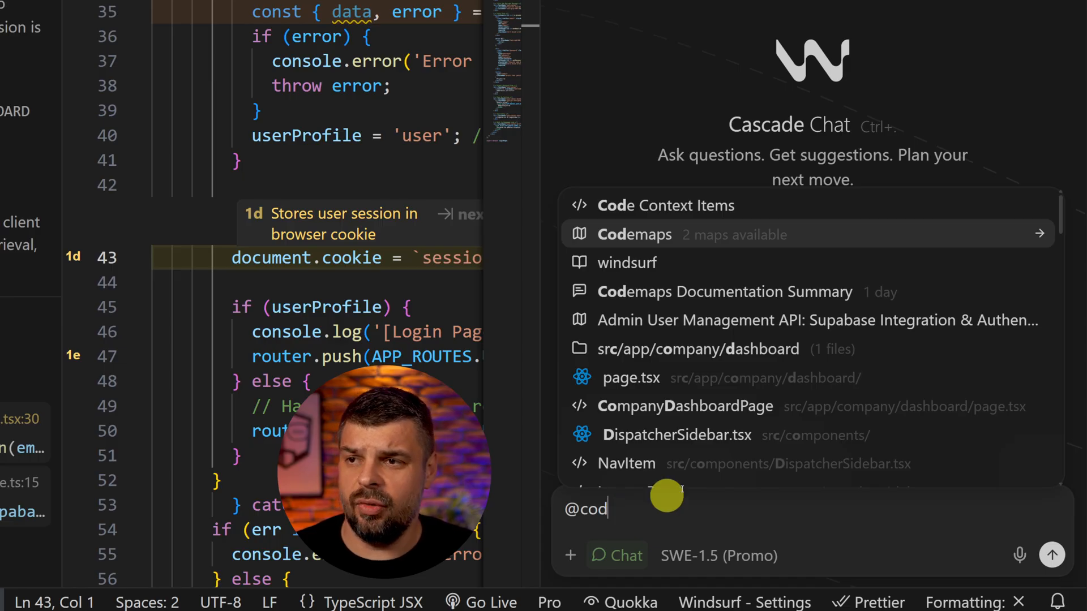
left_click(634, 234)
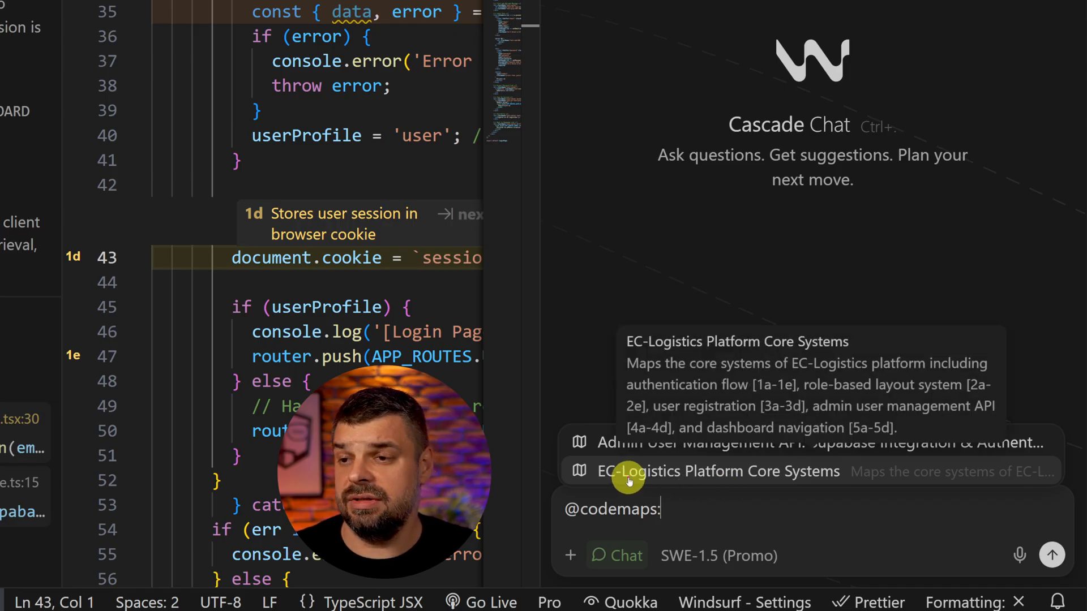
left_click(718, 472)
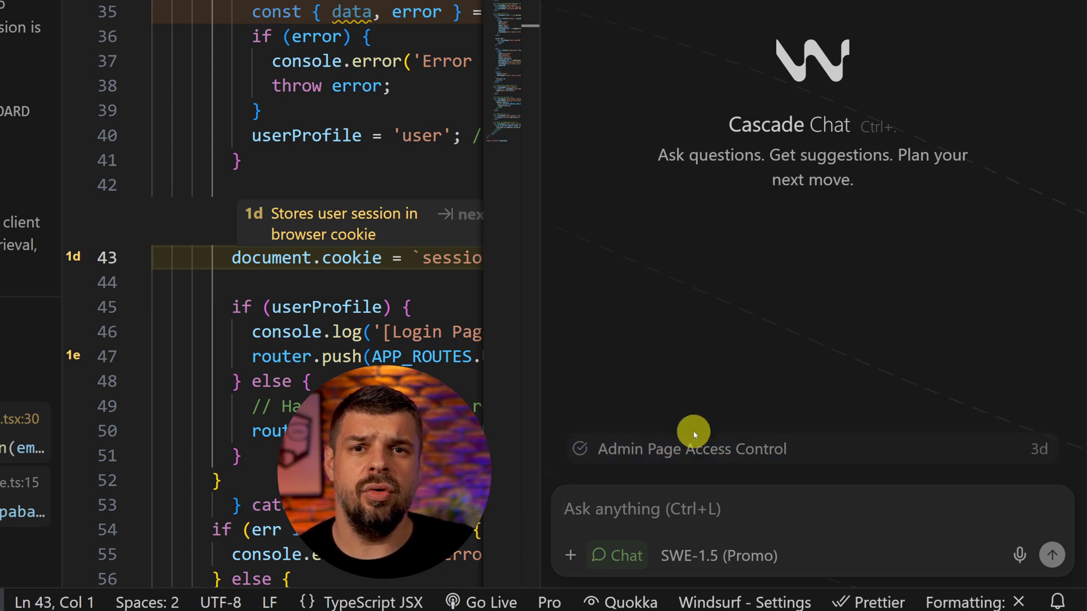
mouse_move(803, 411)
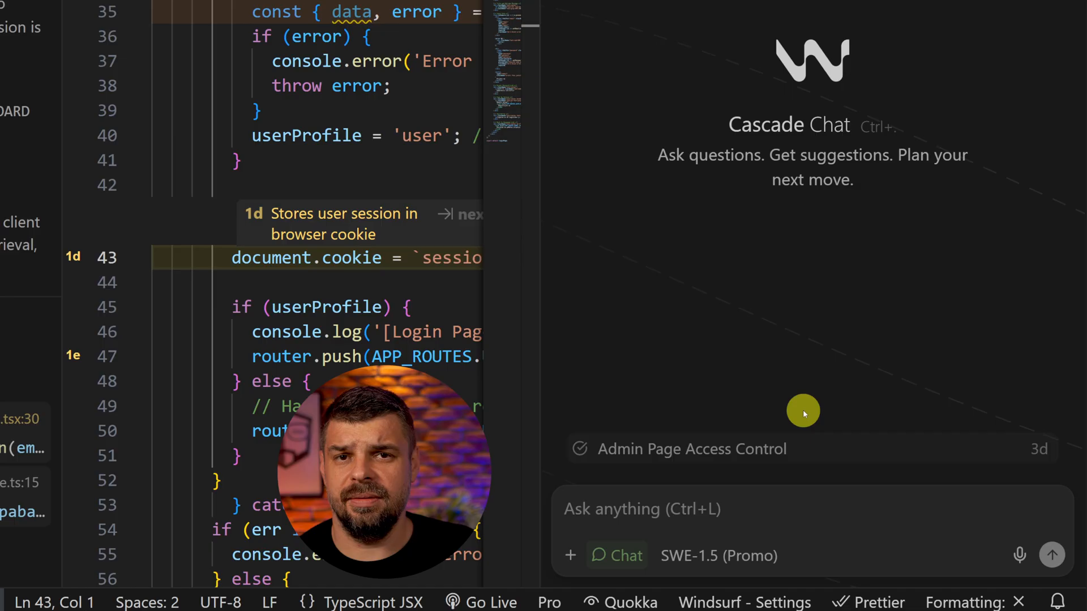
left_click(625, 510)
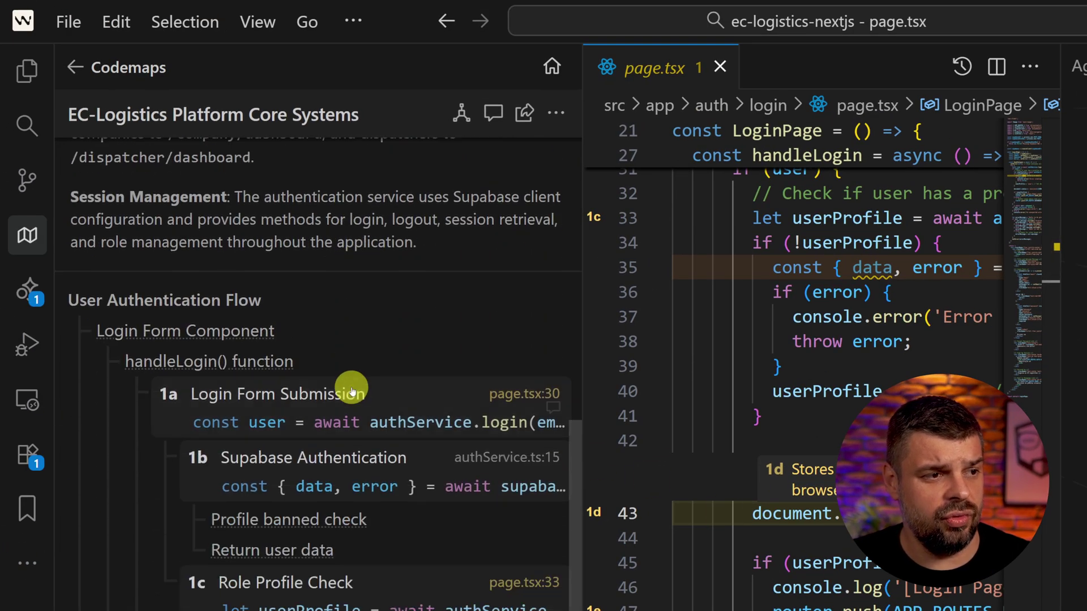
Scroll down to the Why Codemaps section on onboarding and productivity costs.
scroll("down", 3)
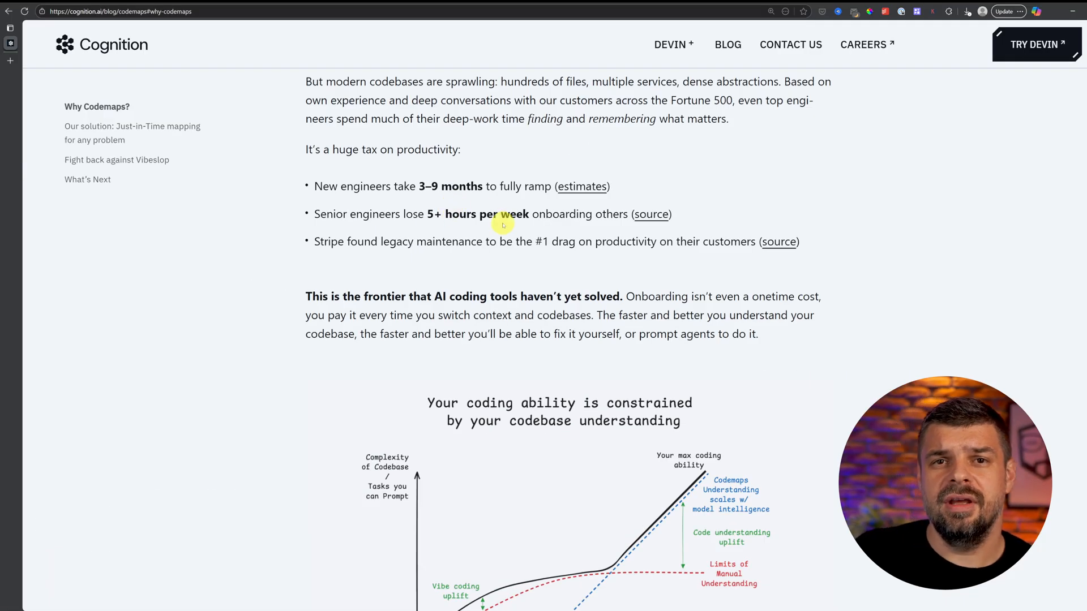
mouse_move(537, 241)
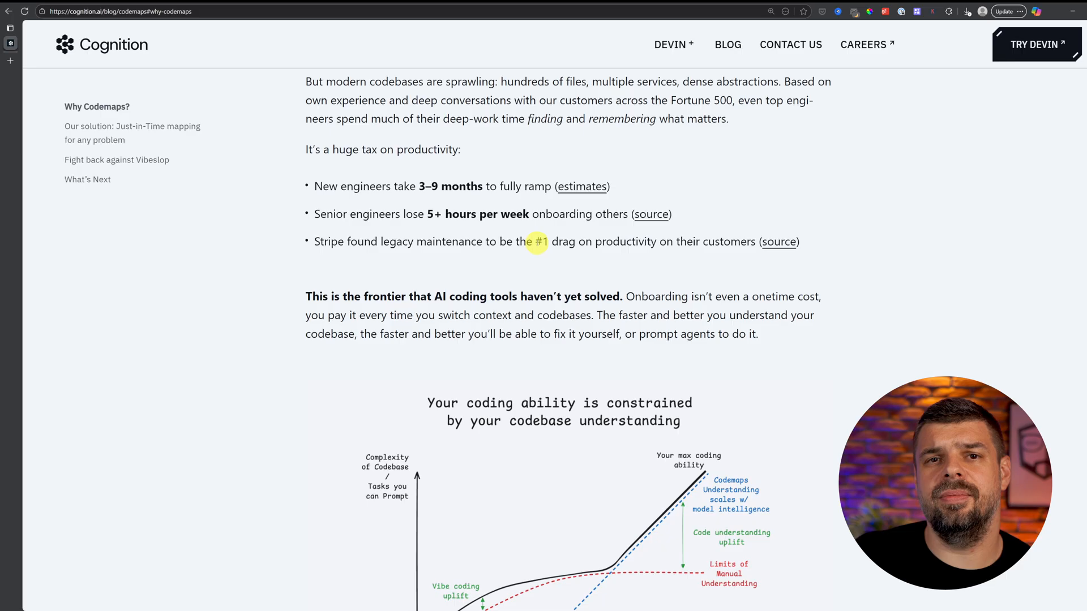
mouse_move(562, 223)
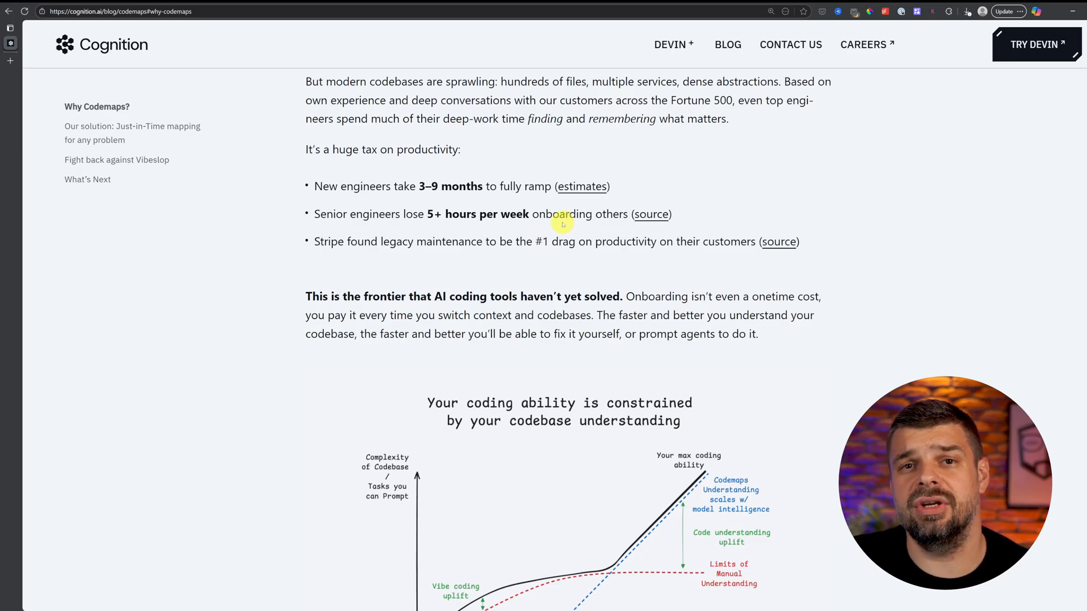
Scroll past the codebase-understanding chart to the Our solution: Just-in-Time mapping section.
scroll("down", 3)
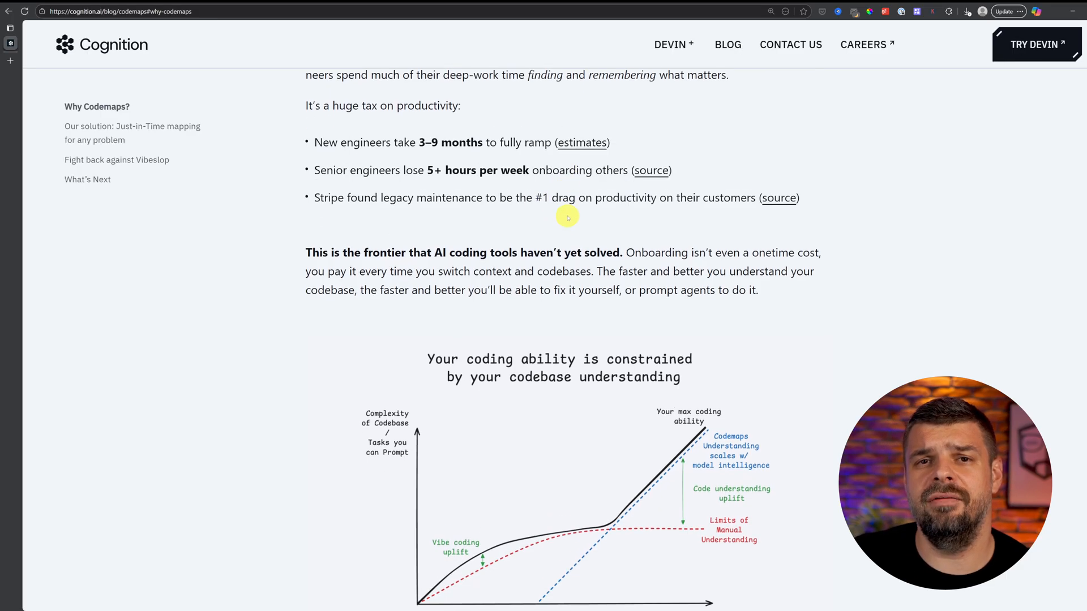
mouse_move(570, 213)
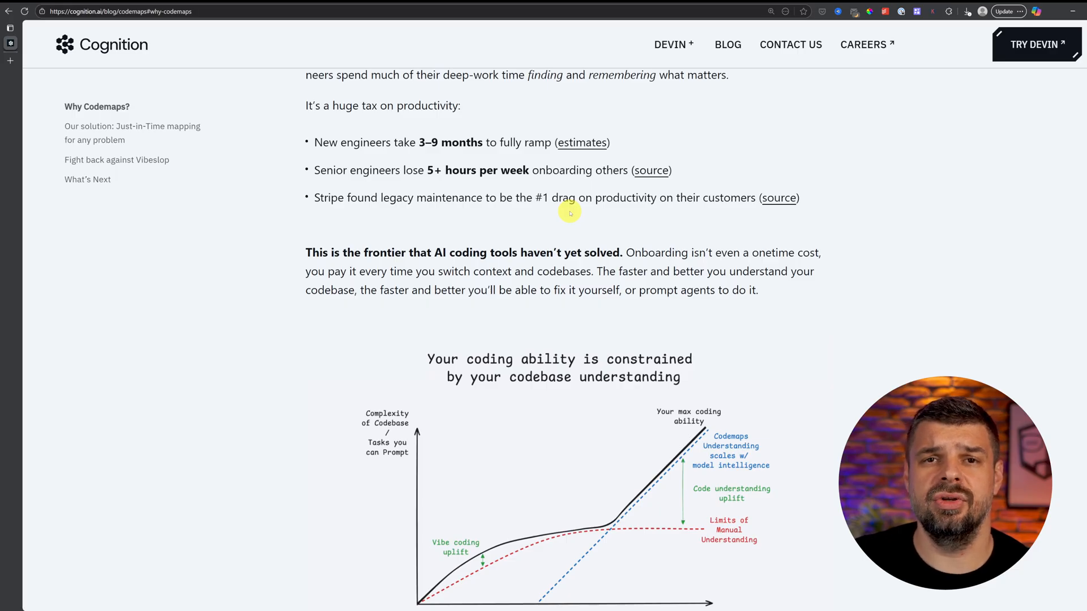
scroll("down", 3)
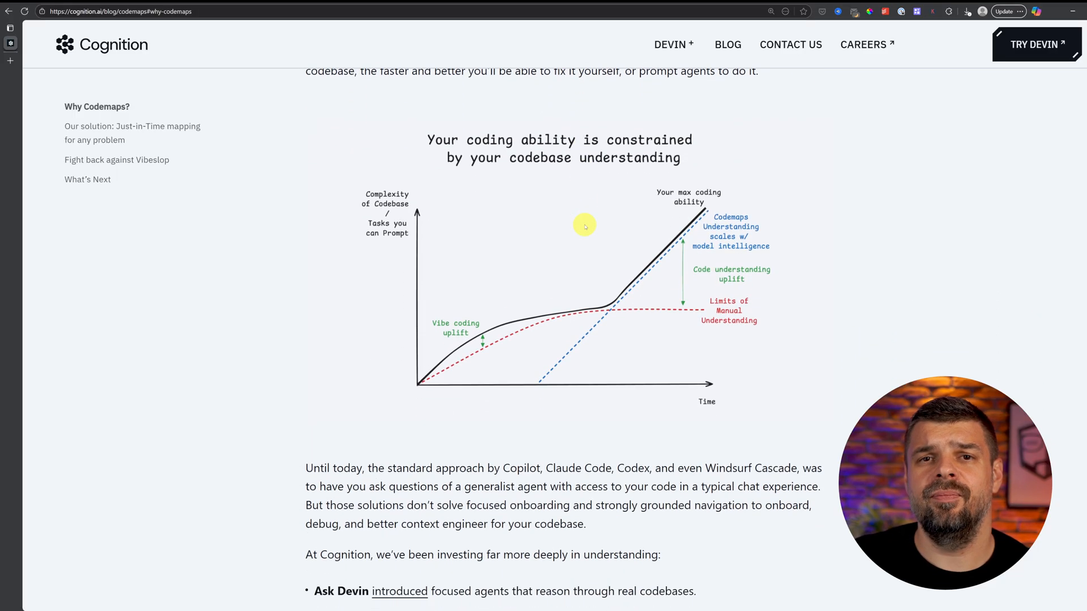
scroll("down", 3)
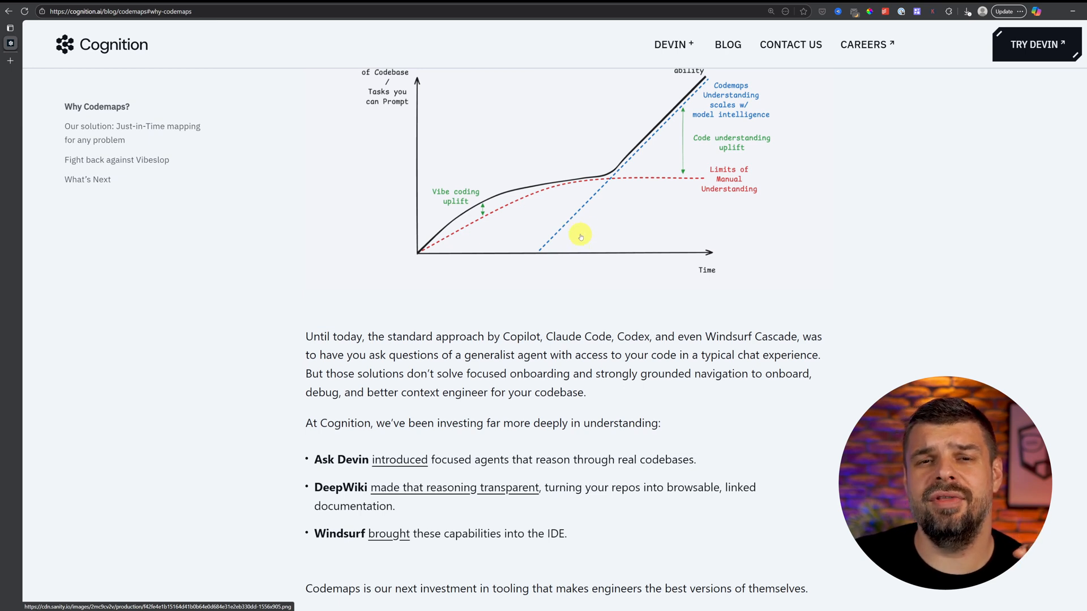
scroll("down", 3)
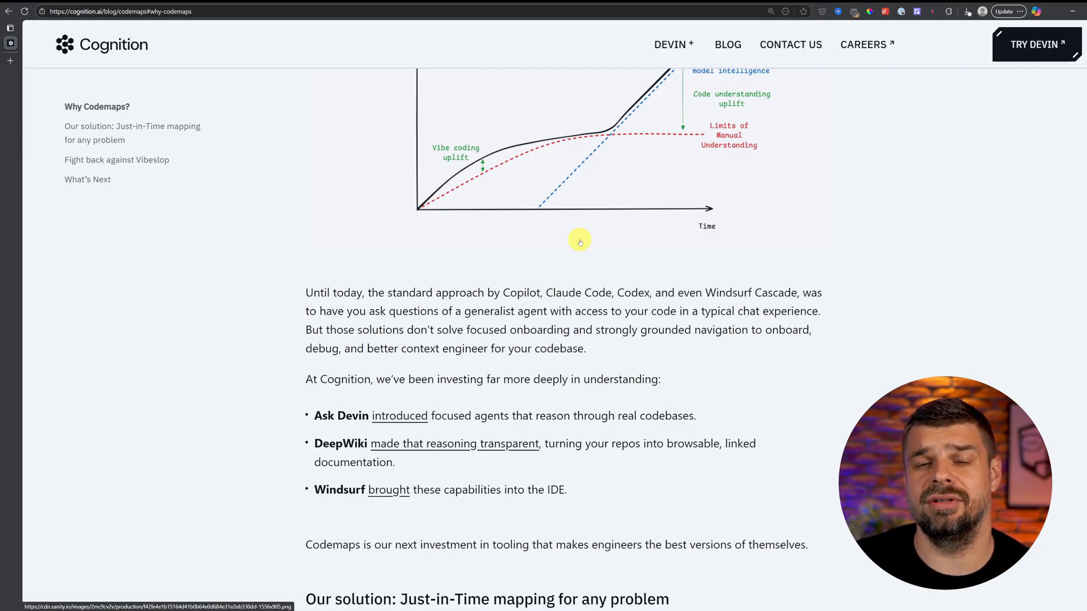
scroll("down", 3)
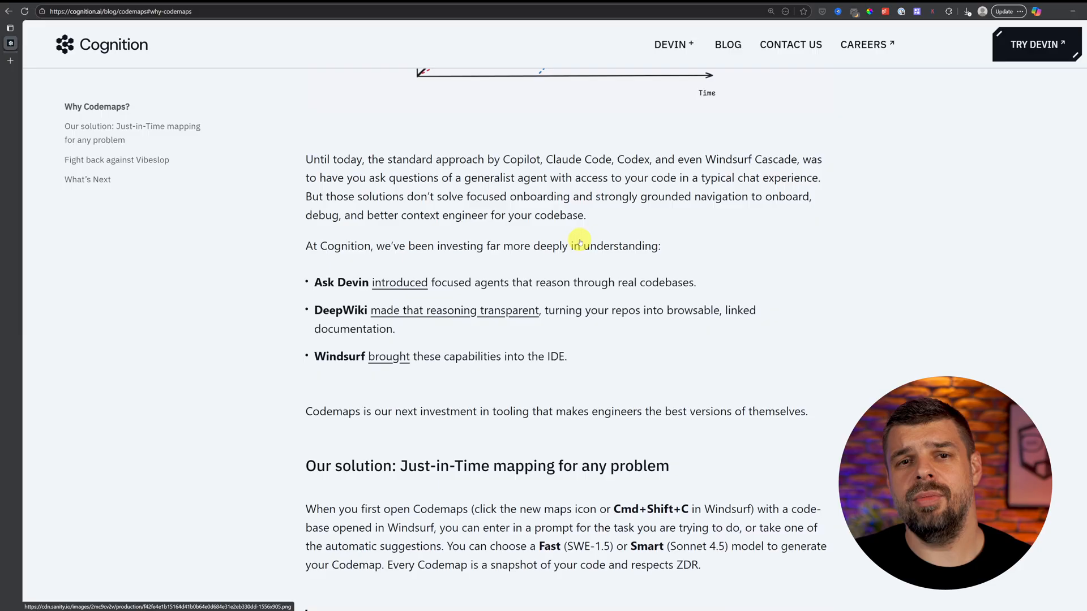
scroll("down", 3)
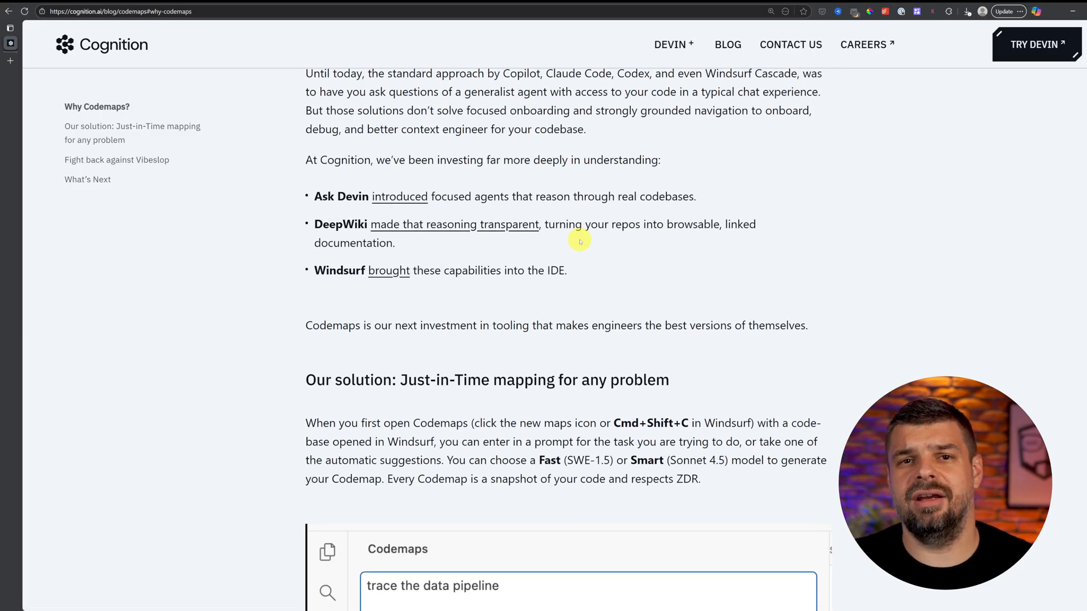